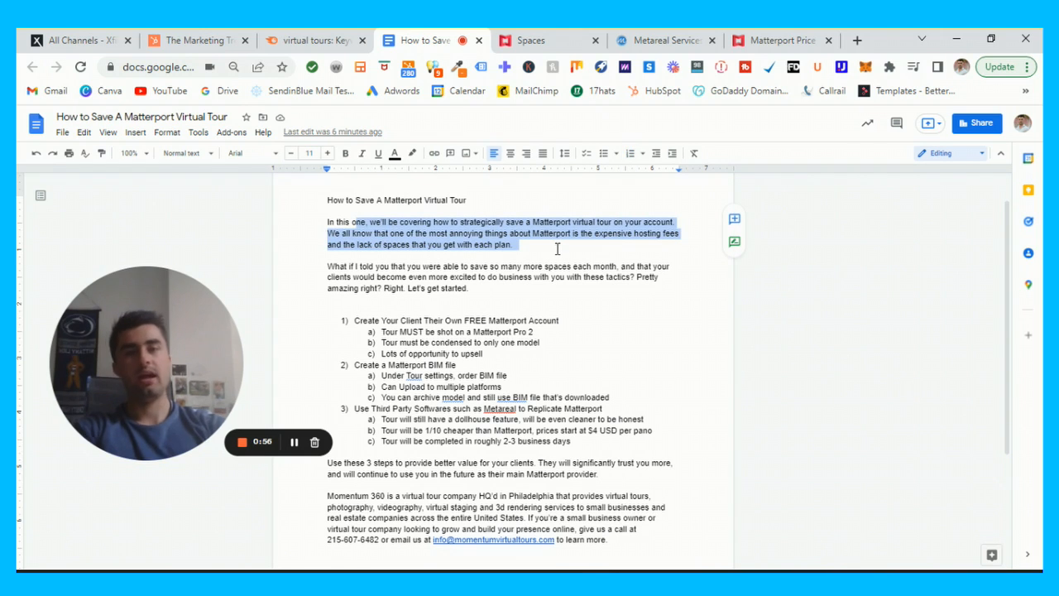
Review the money-saving outline, then bring up Matterport's camera and subscription pricing page
click(515, 244)
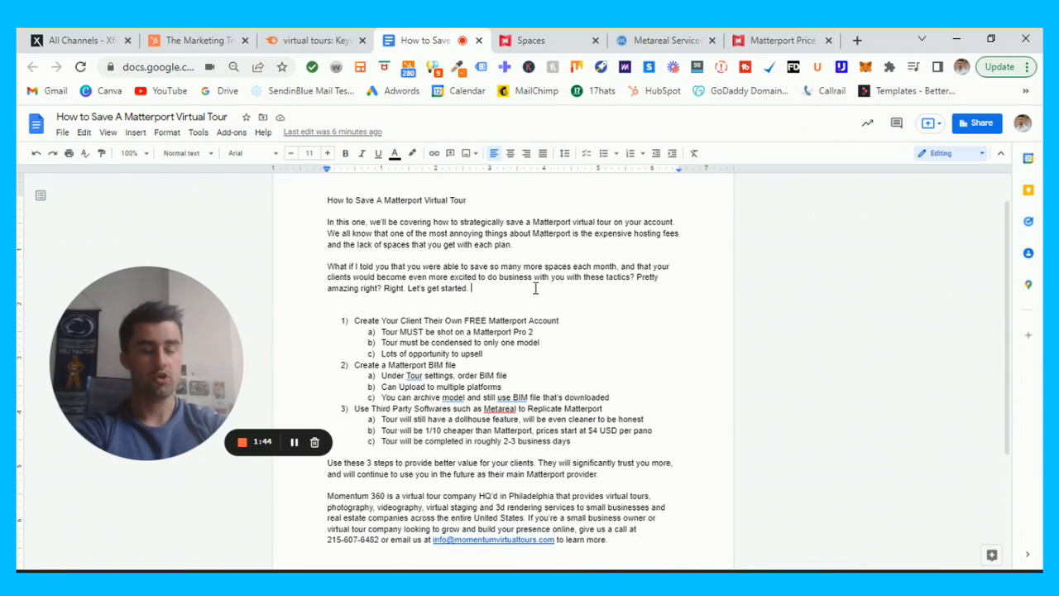
click(779, 40)
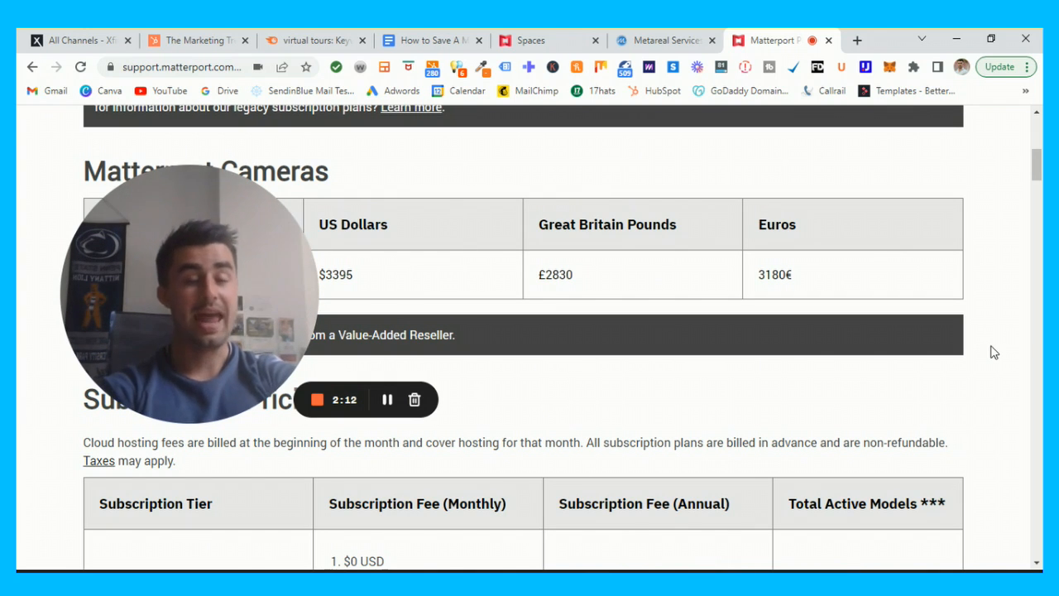
Highlight the Free tier's 'Not applicable' annual fee, $0 monthly and one active model
scroll(down, 3)
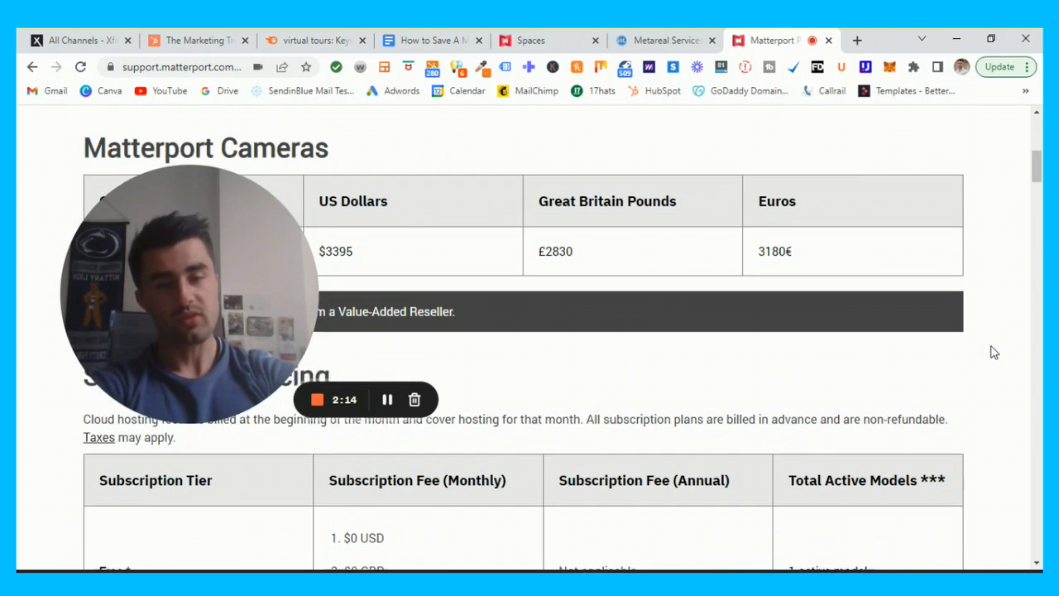
scroll(down, 3)
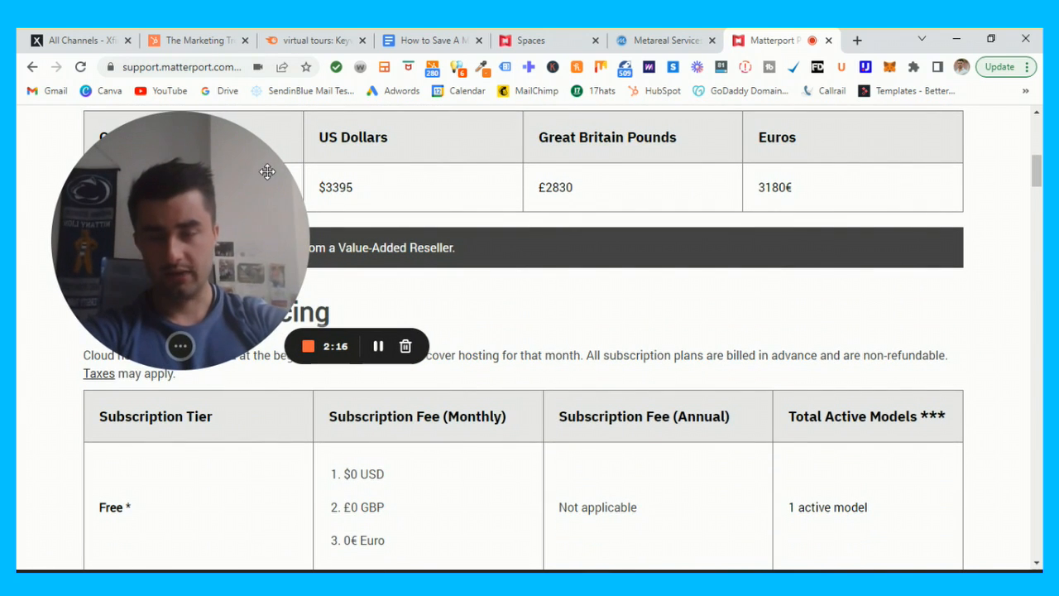
scroll(down, 3)
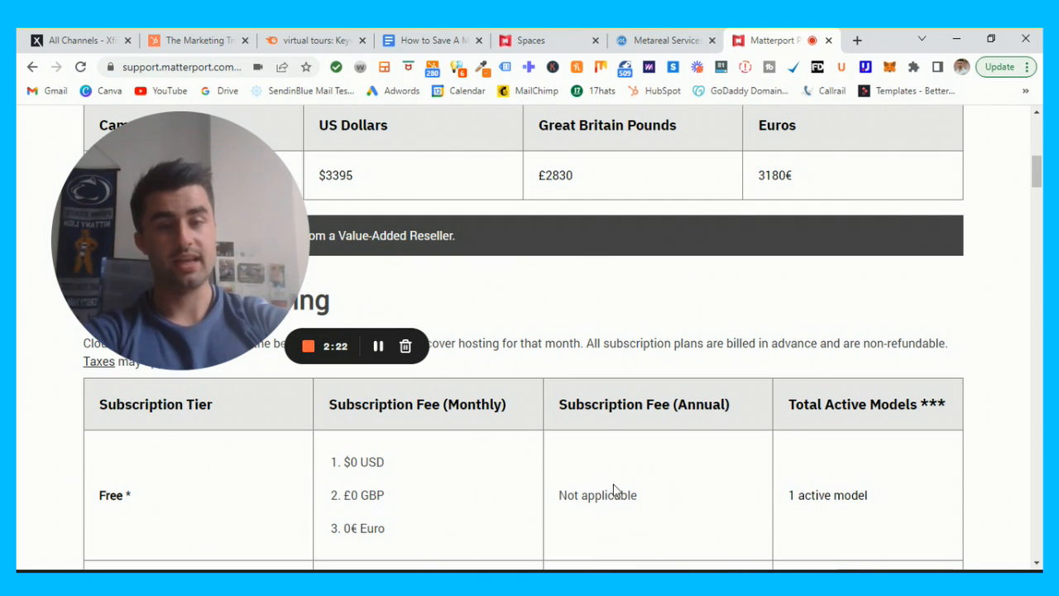
double_click(597, 495)
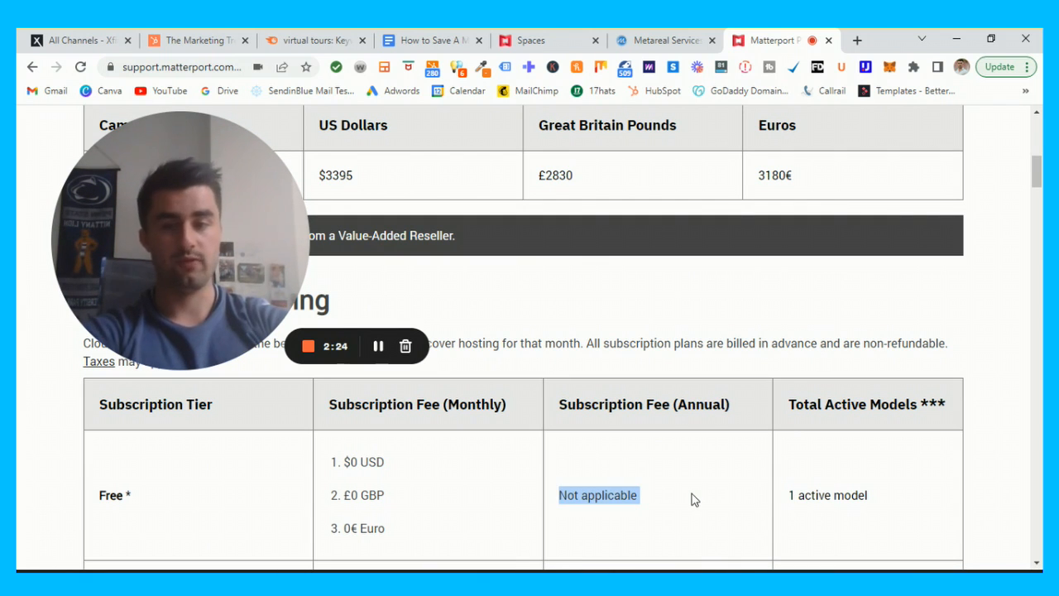
scroll(down, 3)
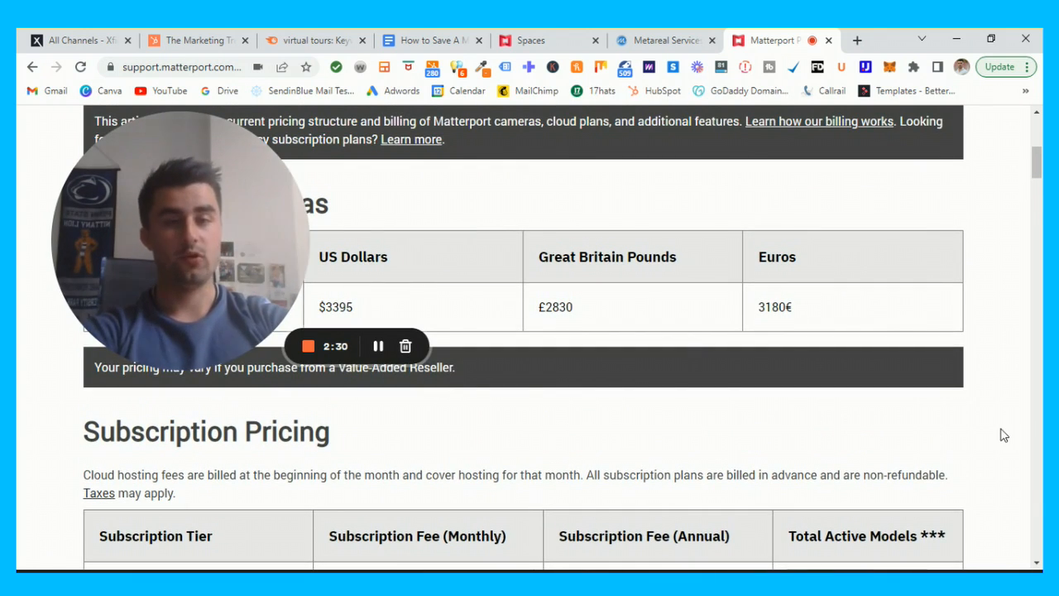
scroll(down, 3)
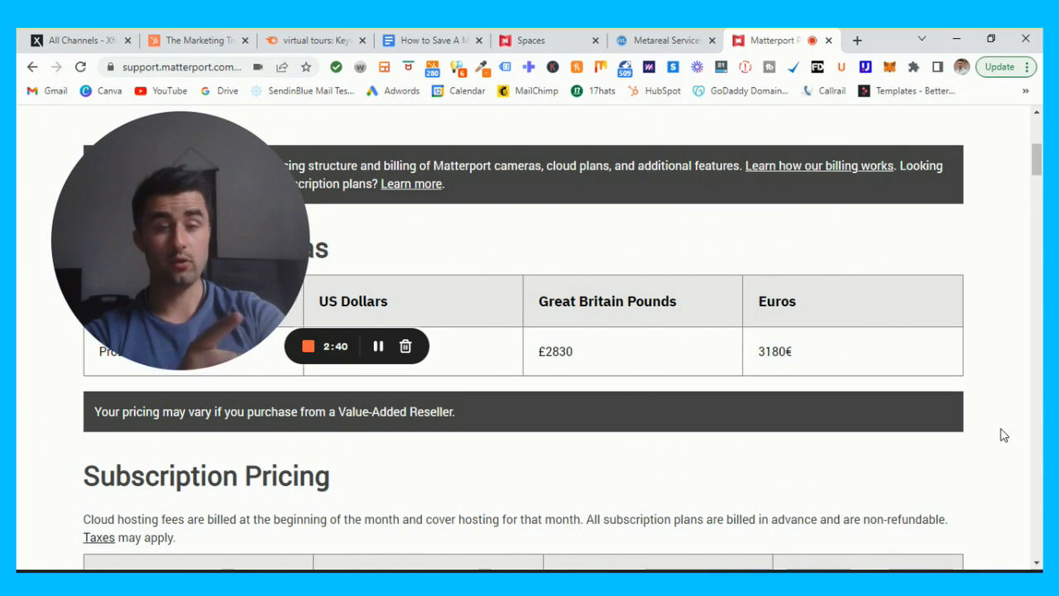
scroll(down, 3)
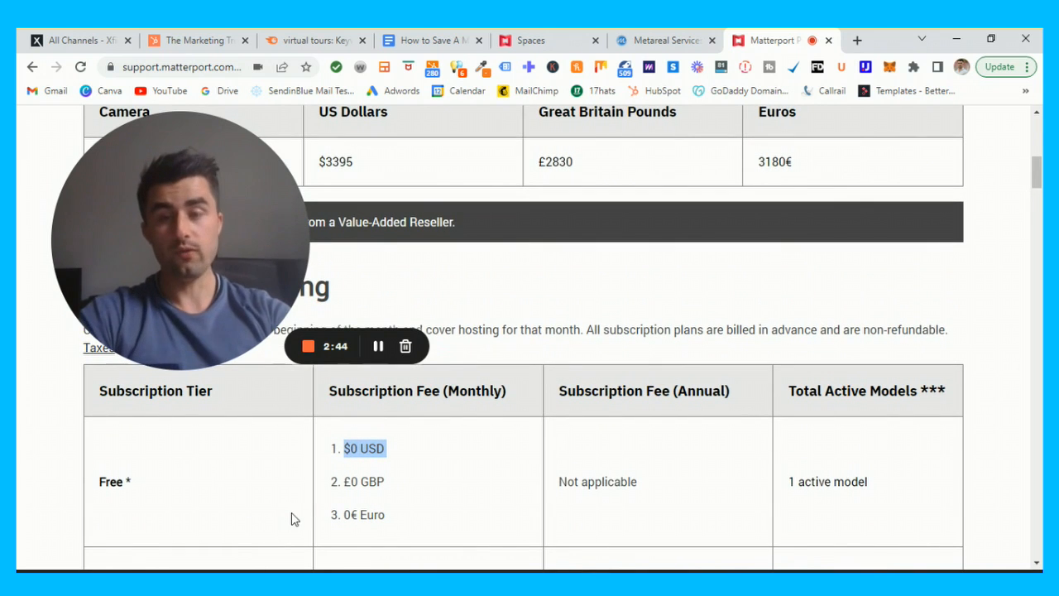
mouse_move(971, 394)
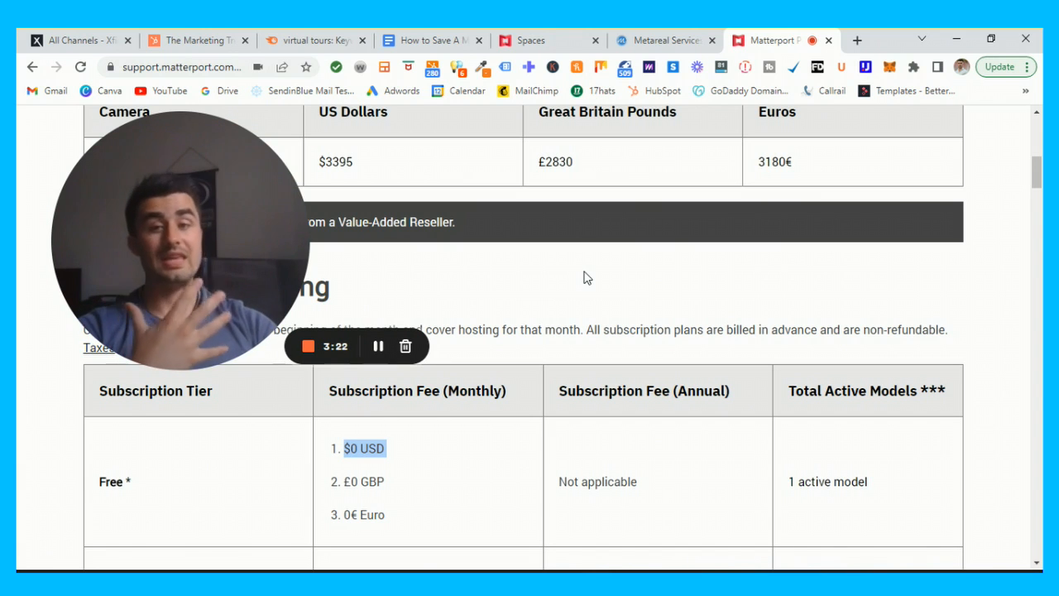
mouse_move(527, 264)
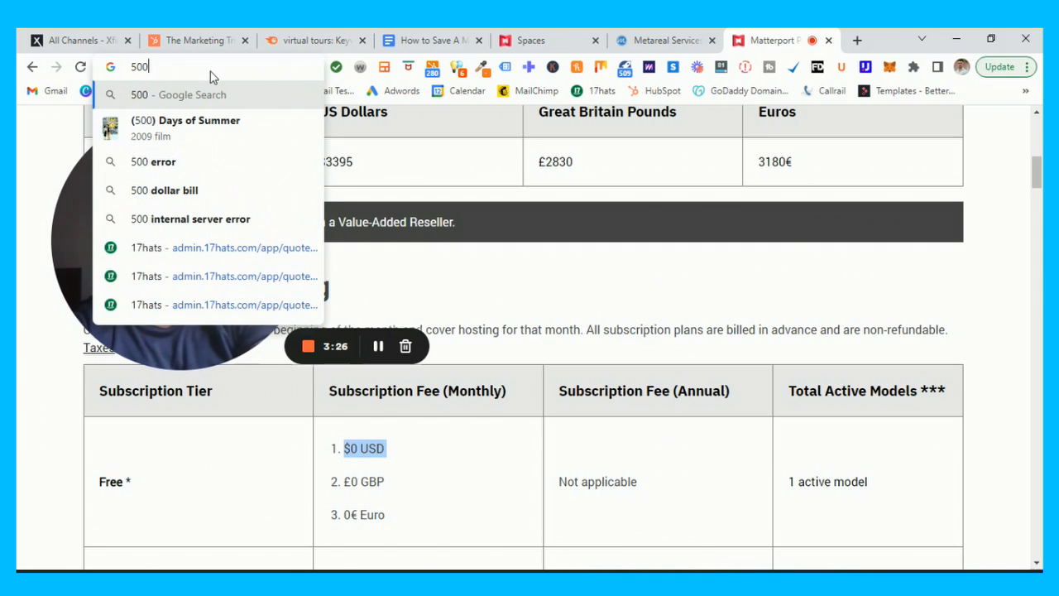
Compute 500/12 (about 41.67) in the address bar, then return to the saving outline
text(/12)
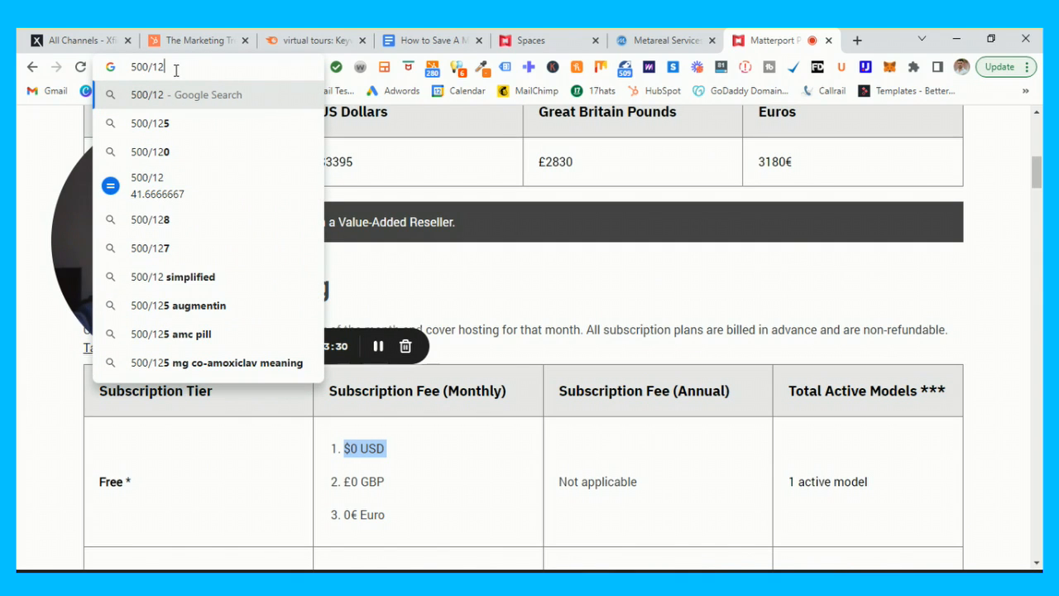
click(207, 66)
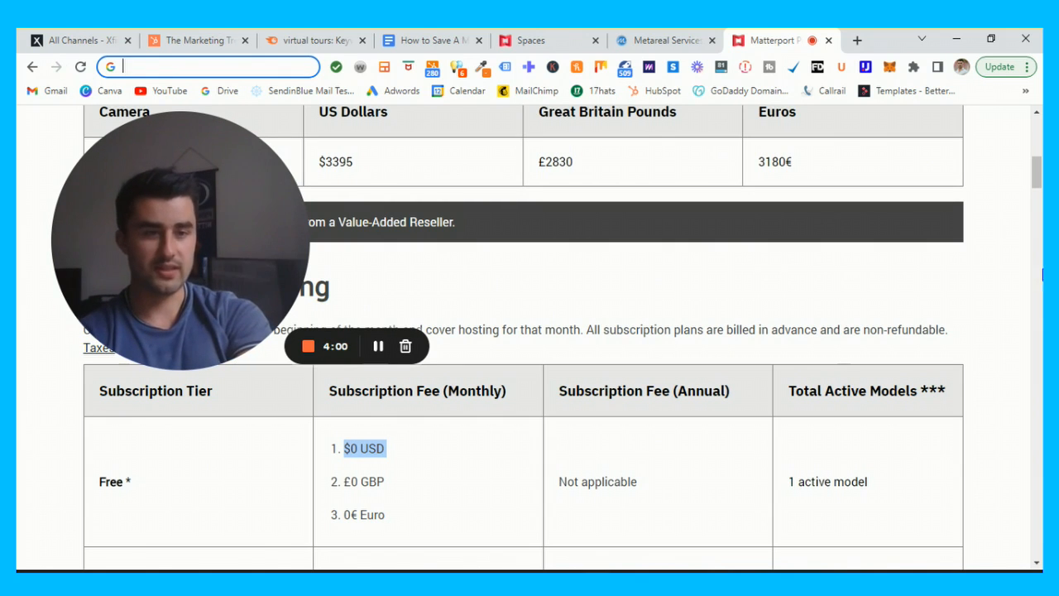
click(430, 40)
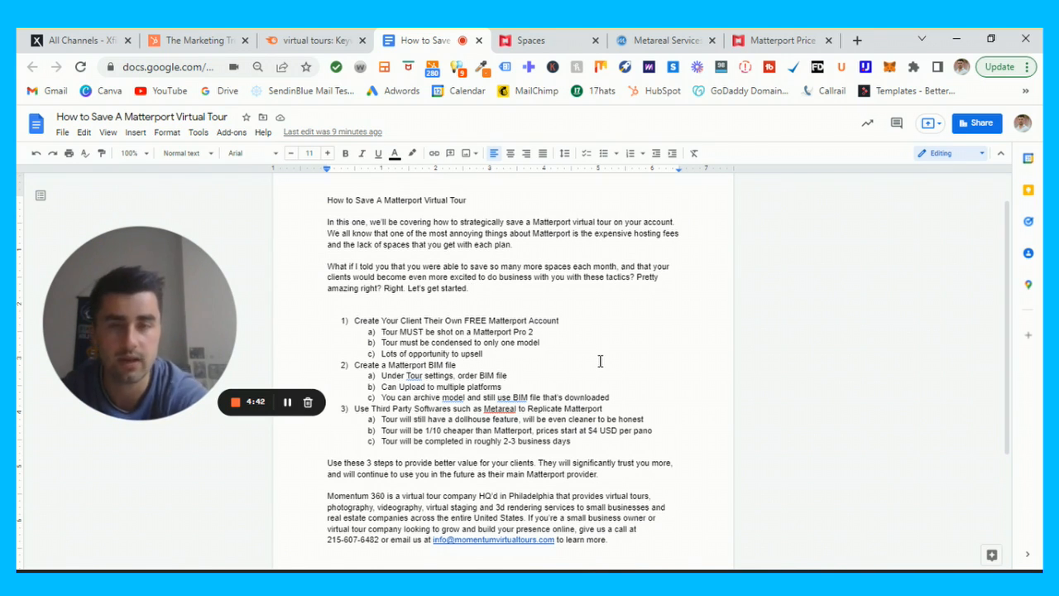
Go to page 2 of the spaces list and open the Starbucks space
click(530, 40)
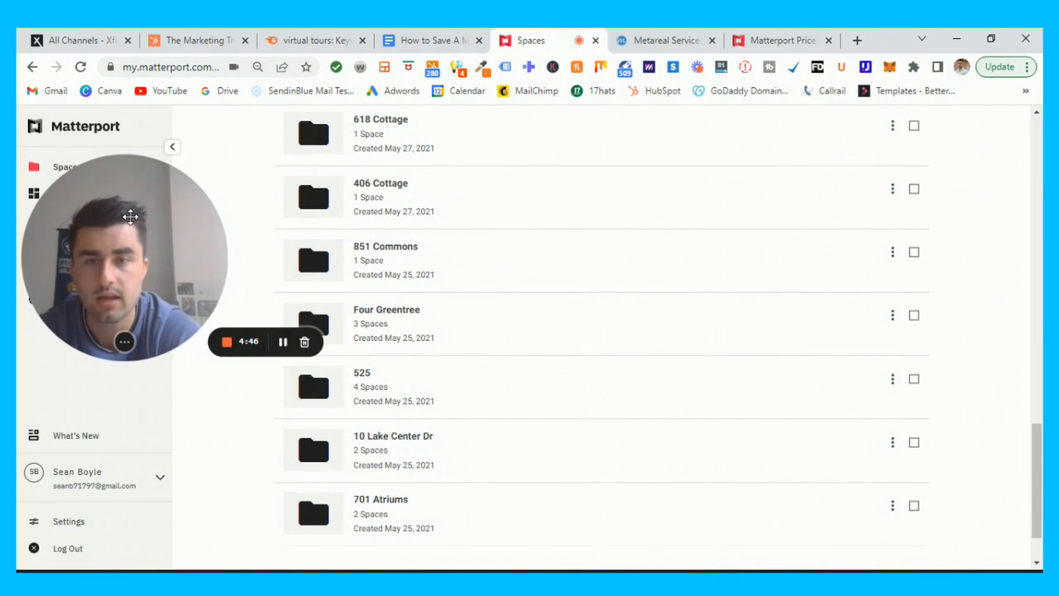
scroll(down, 3)
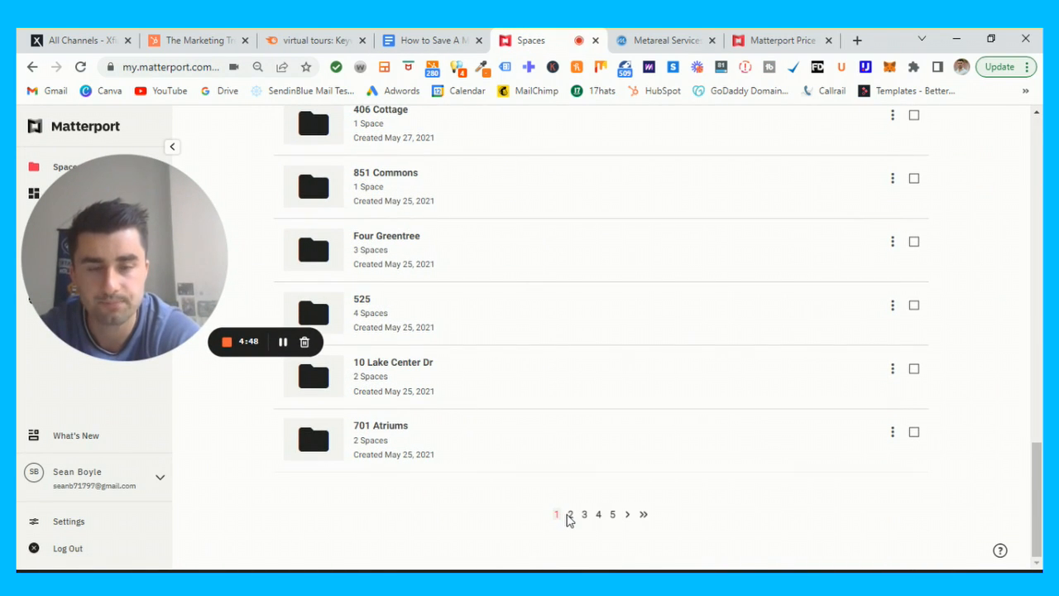
click(569, 513)
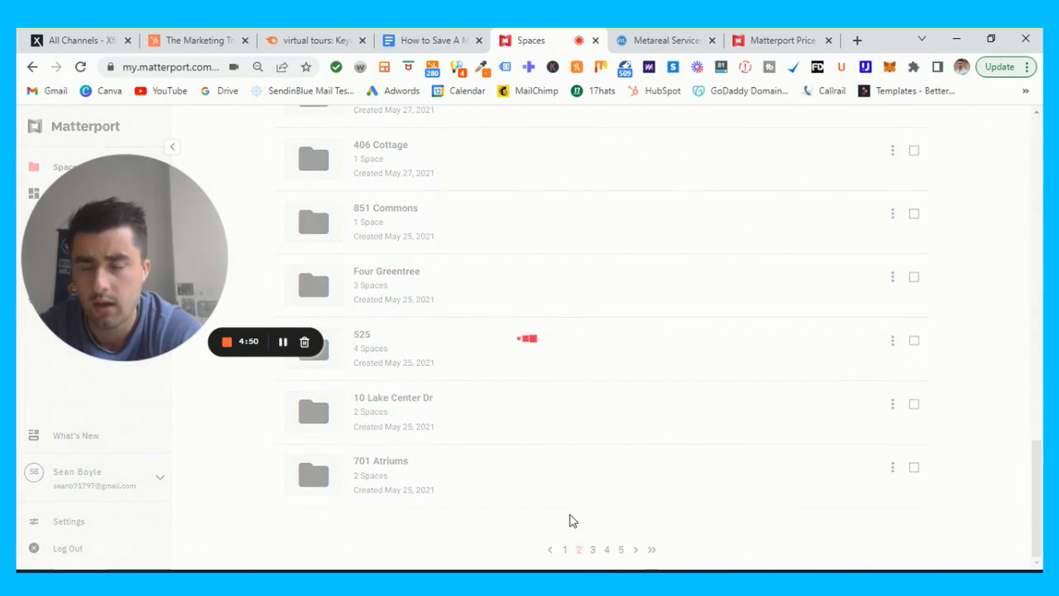
scroll(down, 3)
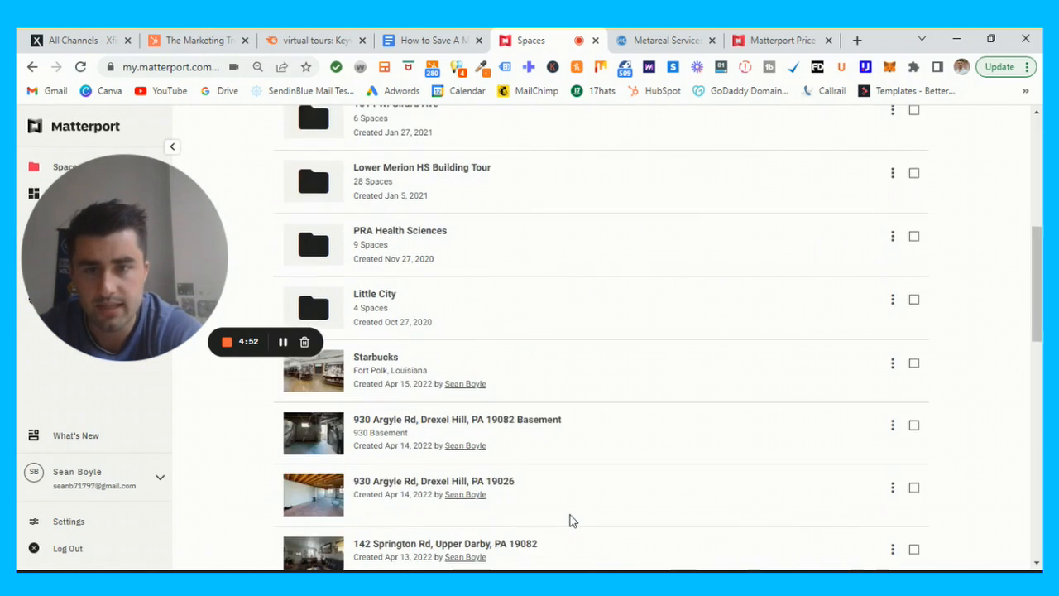
scroll(down, 3)
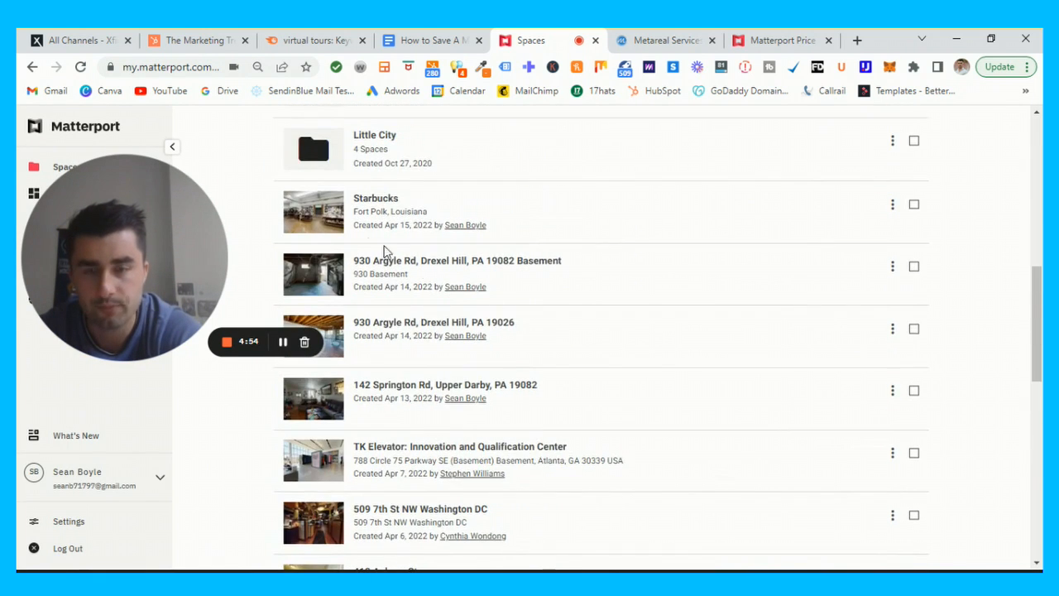
click(376, 197)
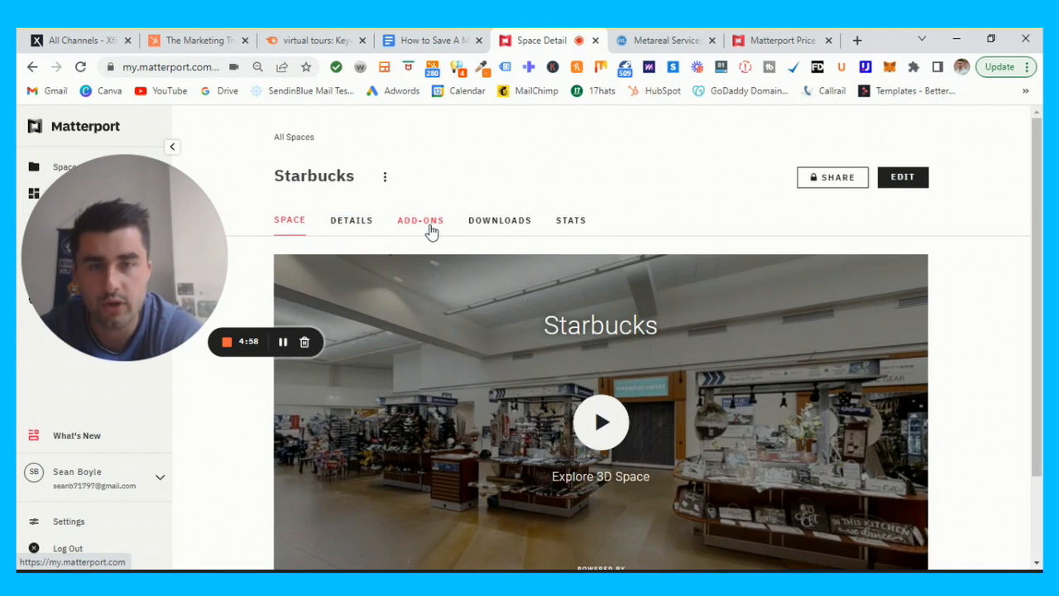
Show the Starbucks space's All add-ons list, scrolling down to BIM File
click(420, 220)
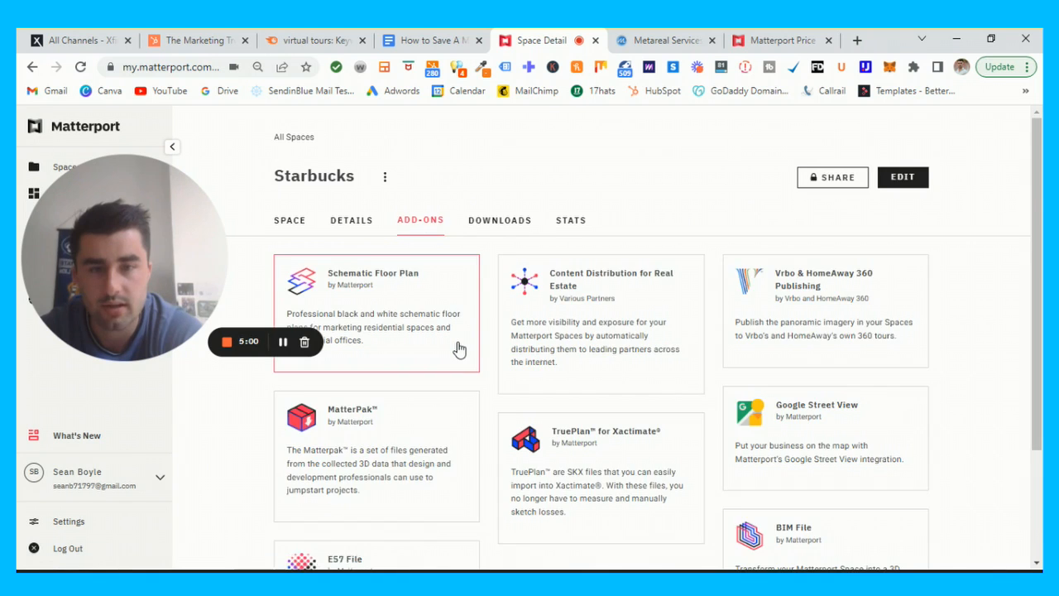
scroll(down, 3)
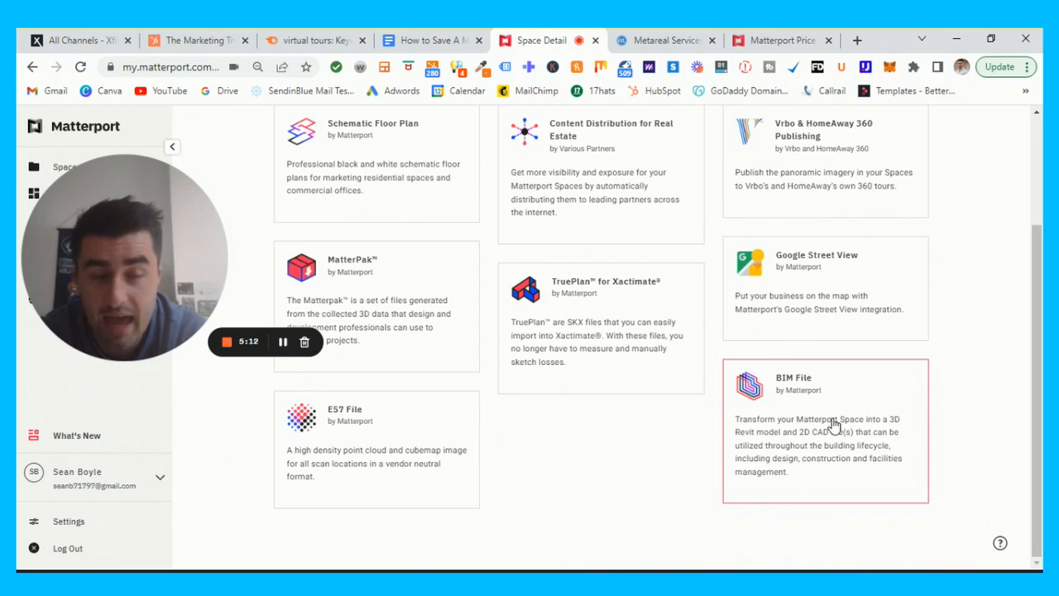
mouse_move(812, 440)
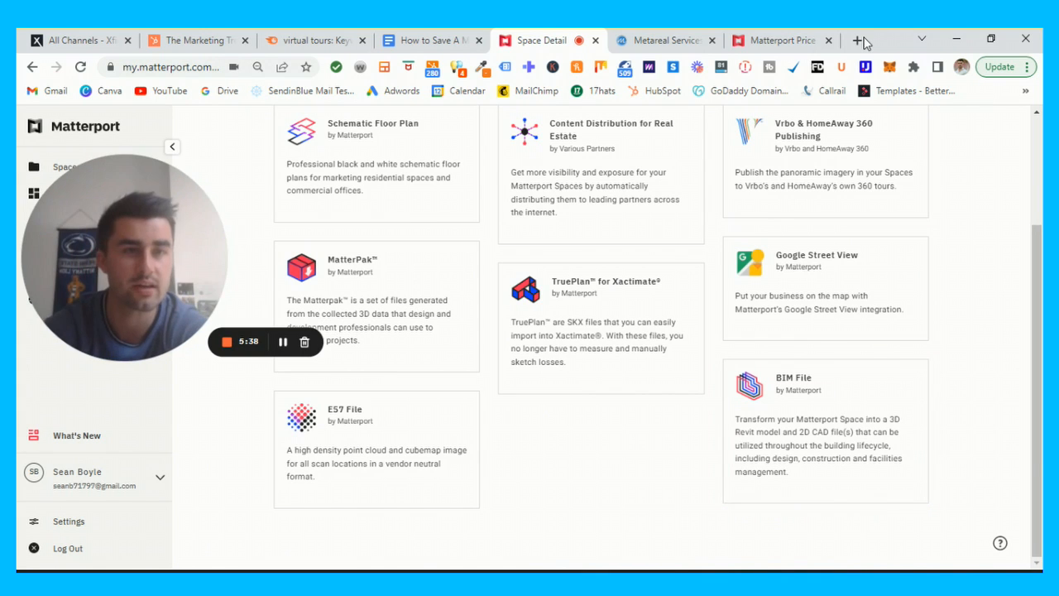
Search Google for '3d revit model' in a new tab and scroll the results
click(861, 40)
text(3d revit model)
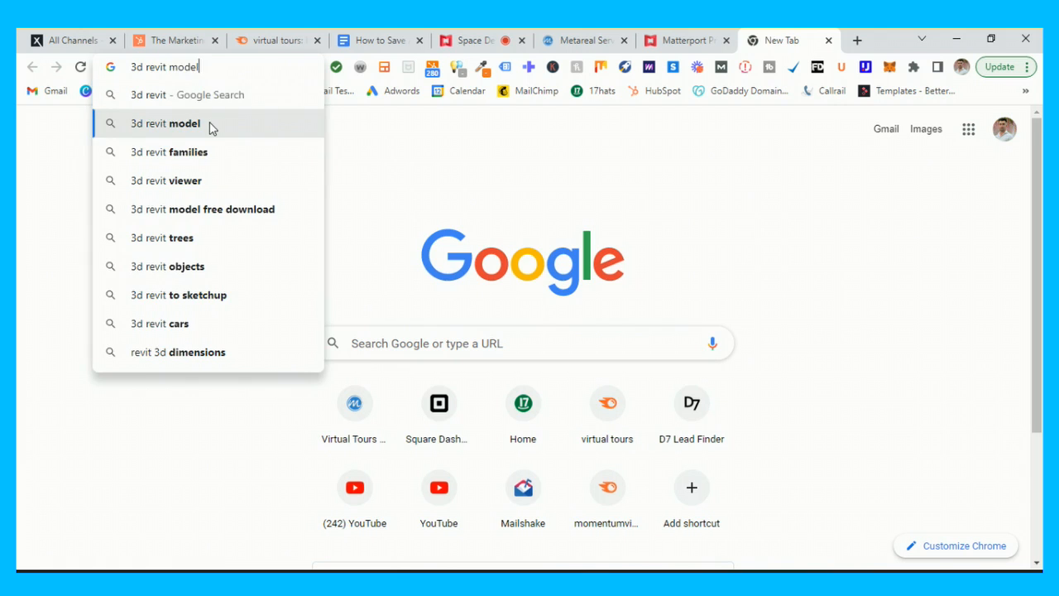
click(165, 123)
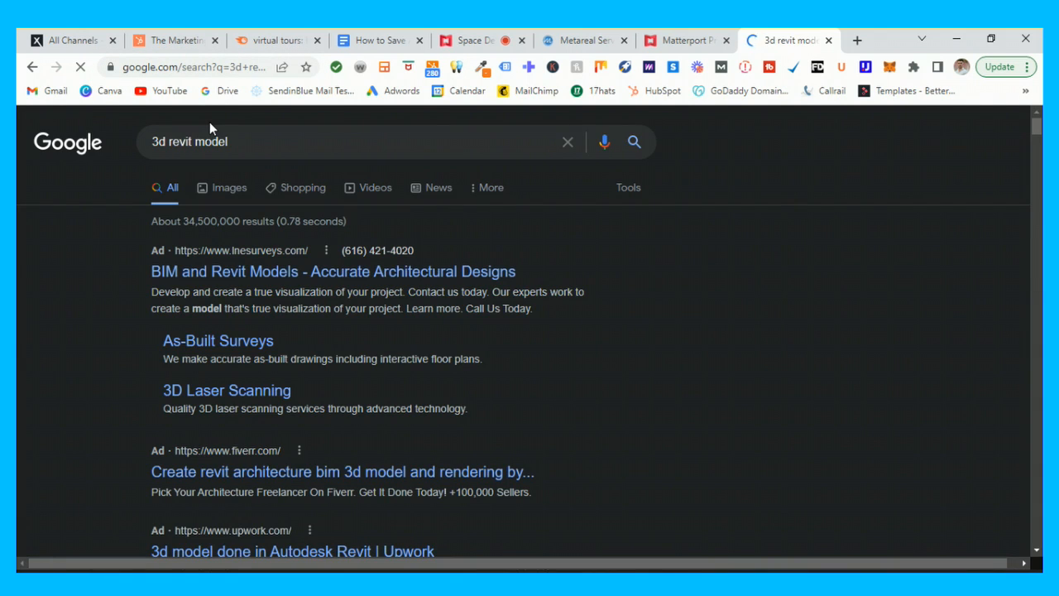
scroll(down, 3)
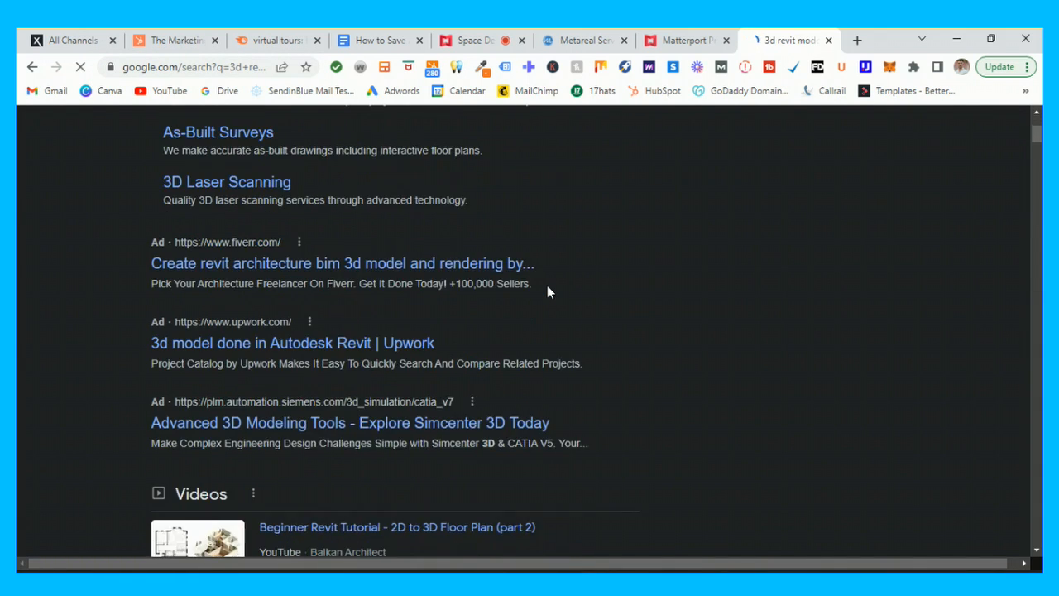
scroll(down, 3)
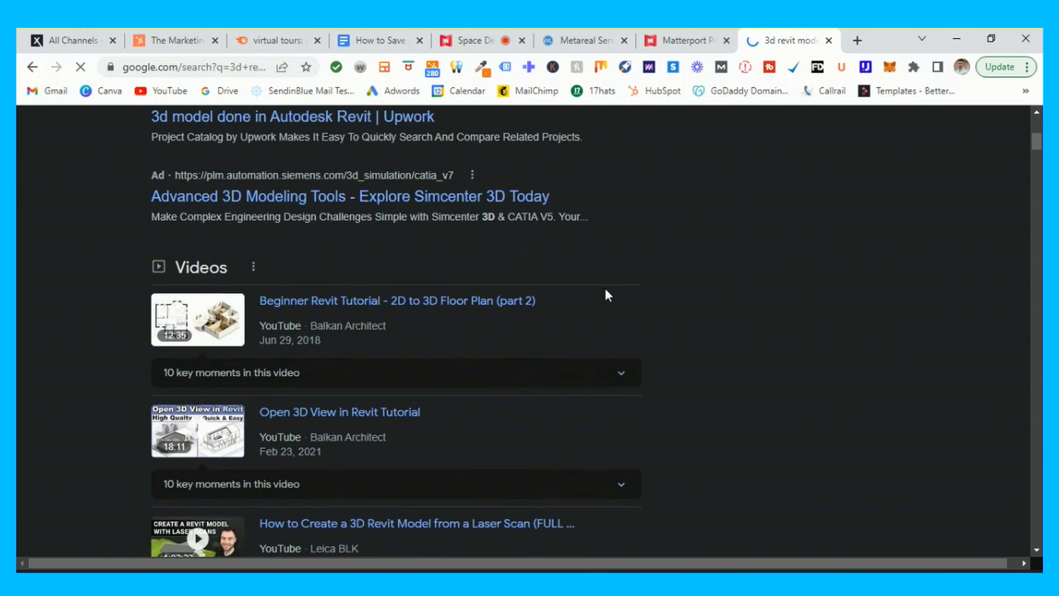
scroll(down, 3)
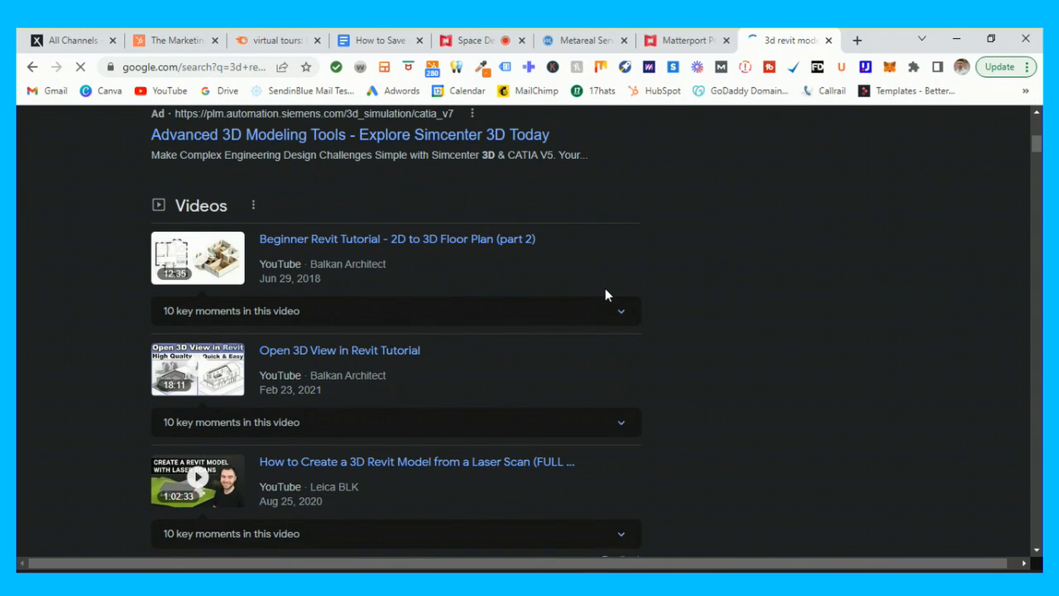
scroll(down, 3)
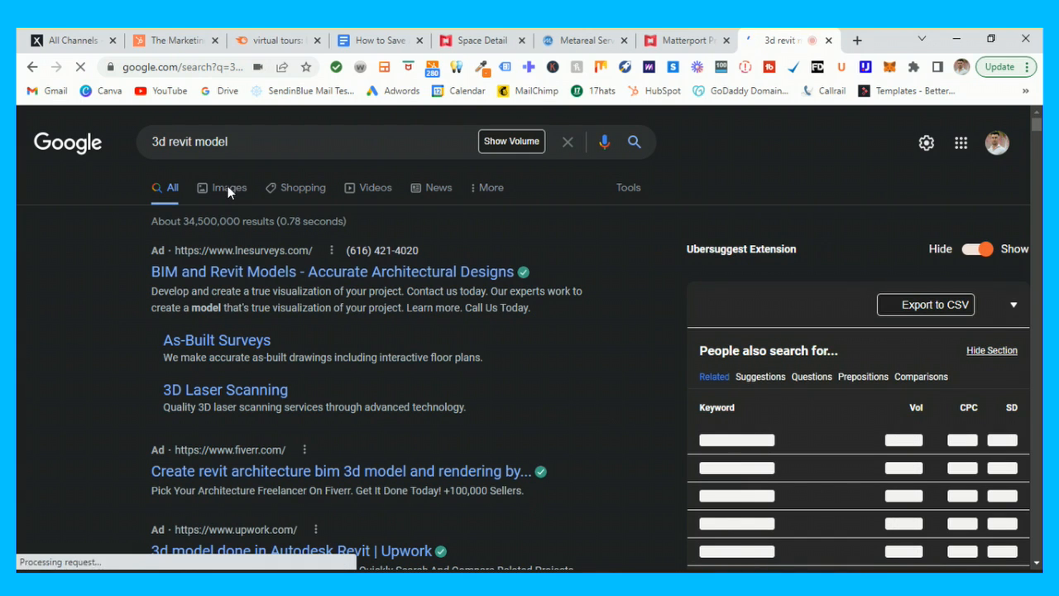
Browse the image results for Matterport point-cloud and Revit models
click(229, 187)
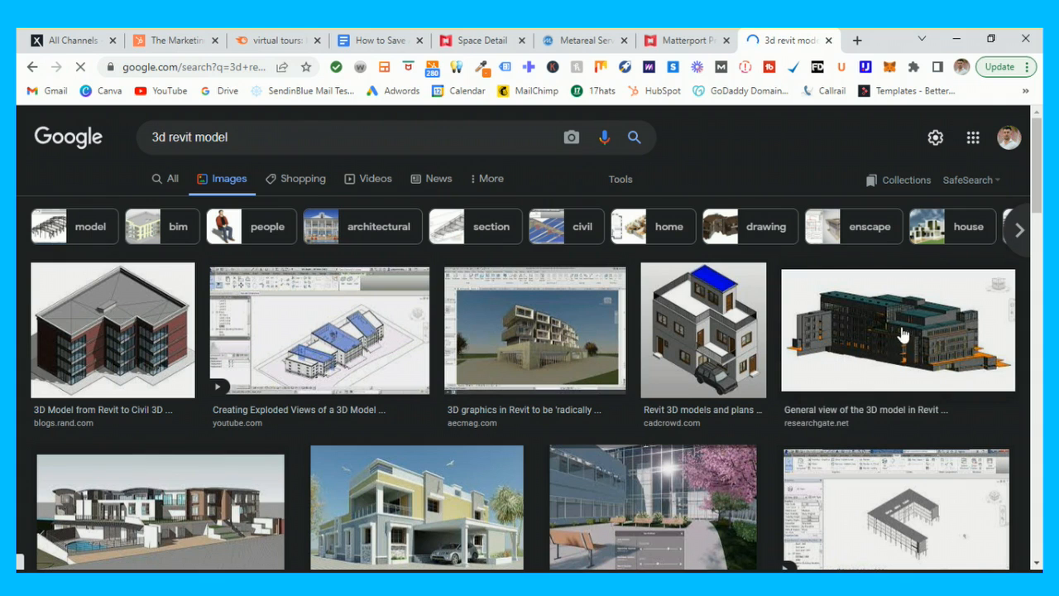
scroll(down, 3)
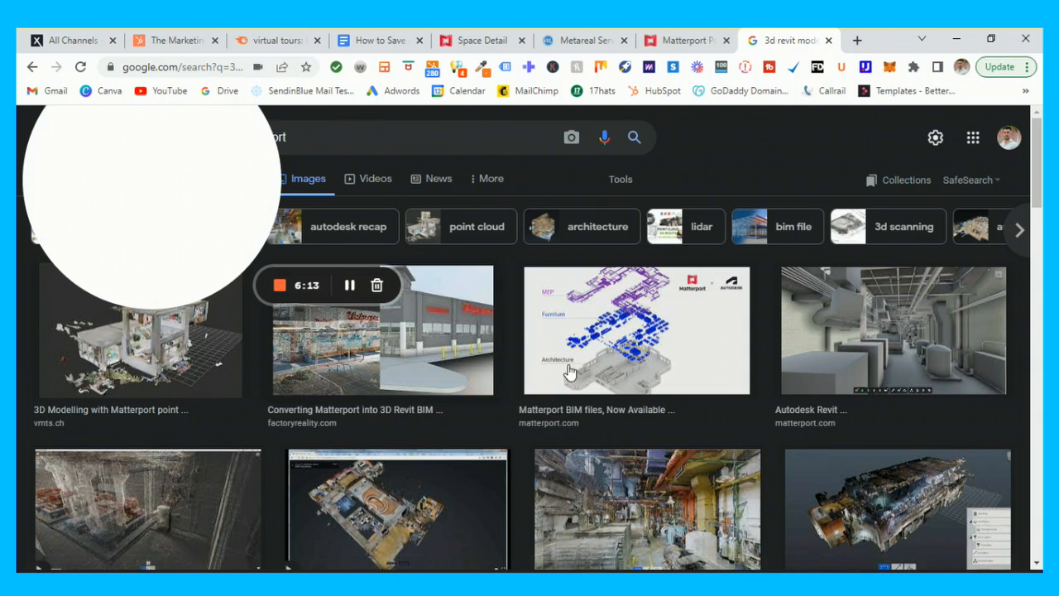
mouse_move(529, 329)
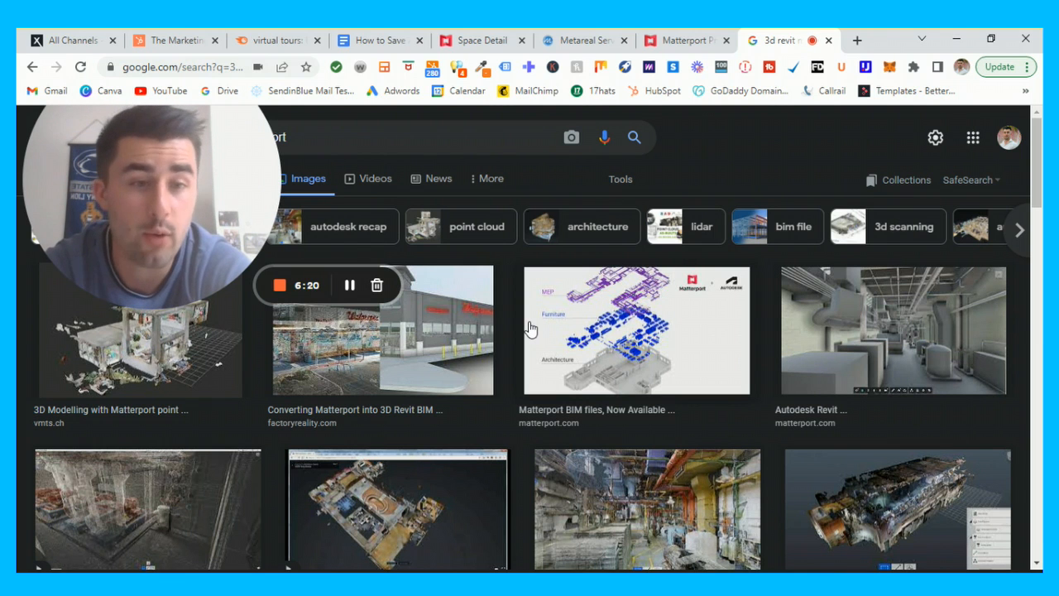
scroll(down, 3)
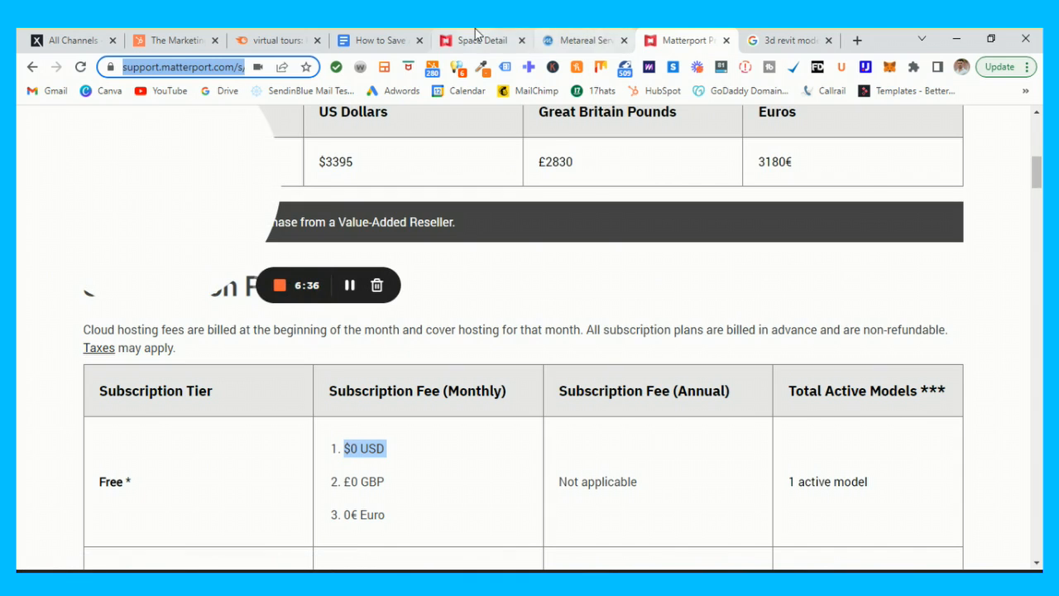
Return to the BIM File add-on page and scroll through its pricing estimates and product scopes
click(481, 40)
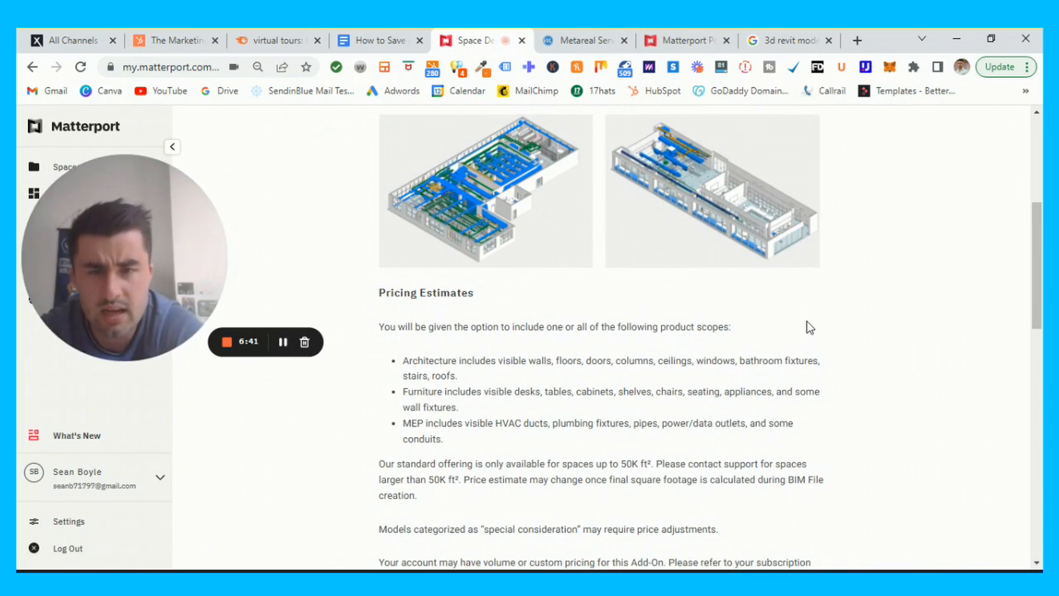
scroll(down, 3)
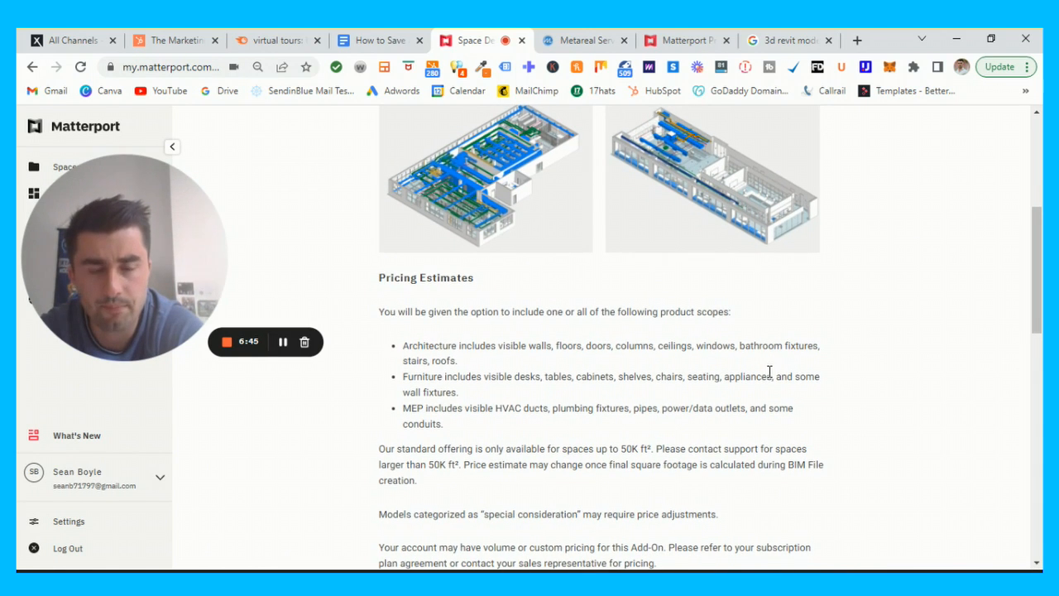
scroll(down, 3)
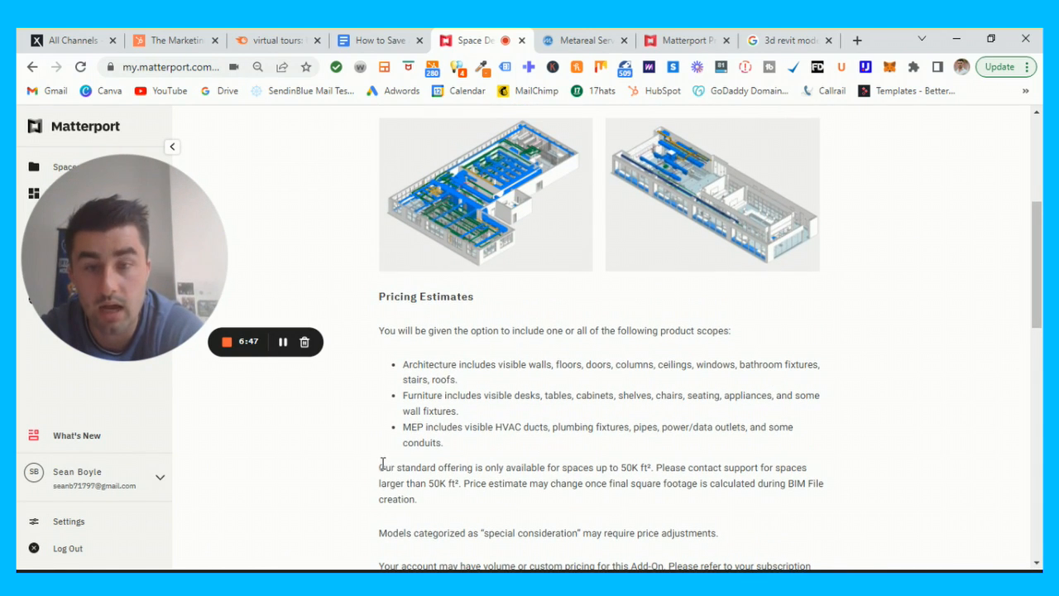
drag(378, 467, 652, 467)
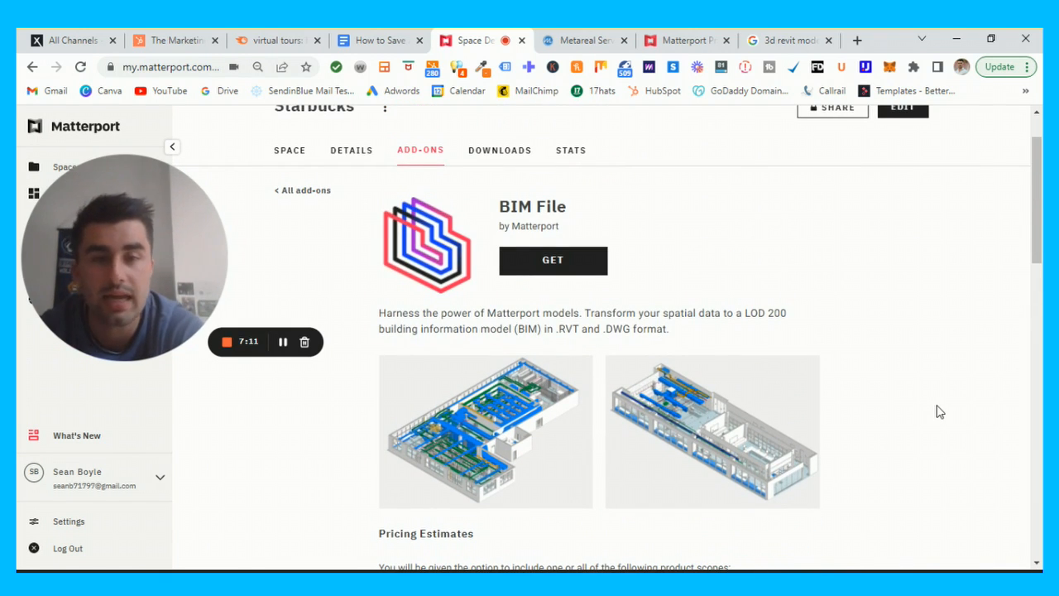
scroll(down, 3)
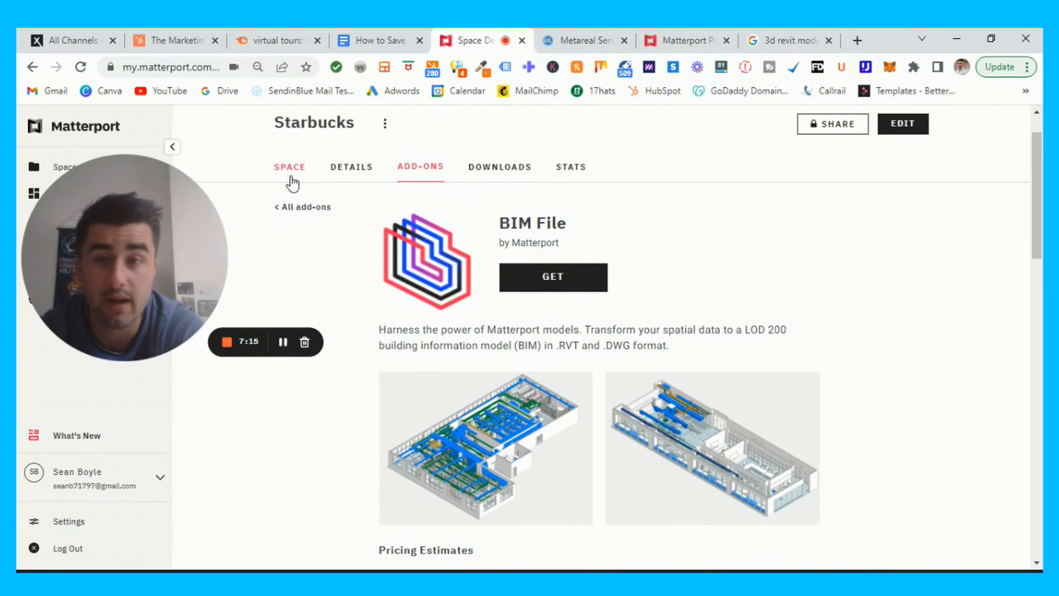
mouse_move(384, 123)
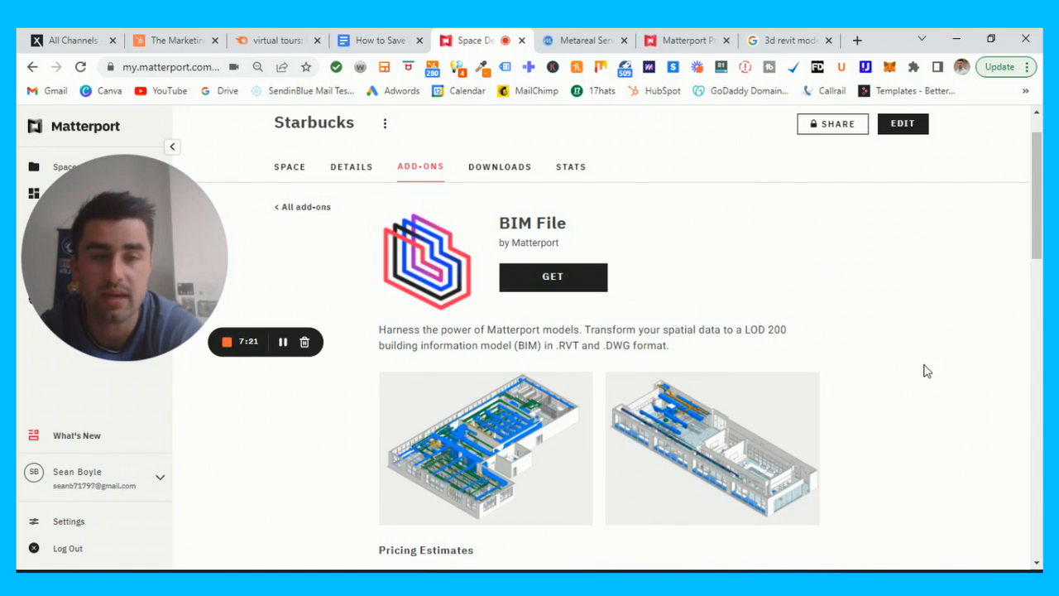
Scroll through BIM File price tiers, processing times, included RVT/DWG files and sample downloads
scroll(down, 3)
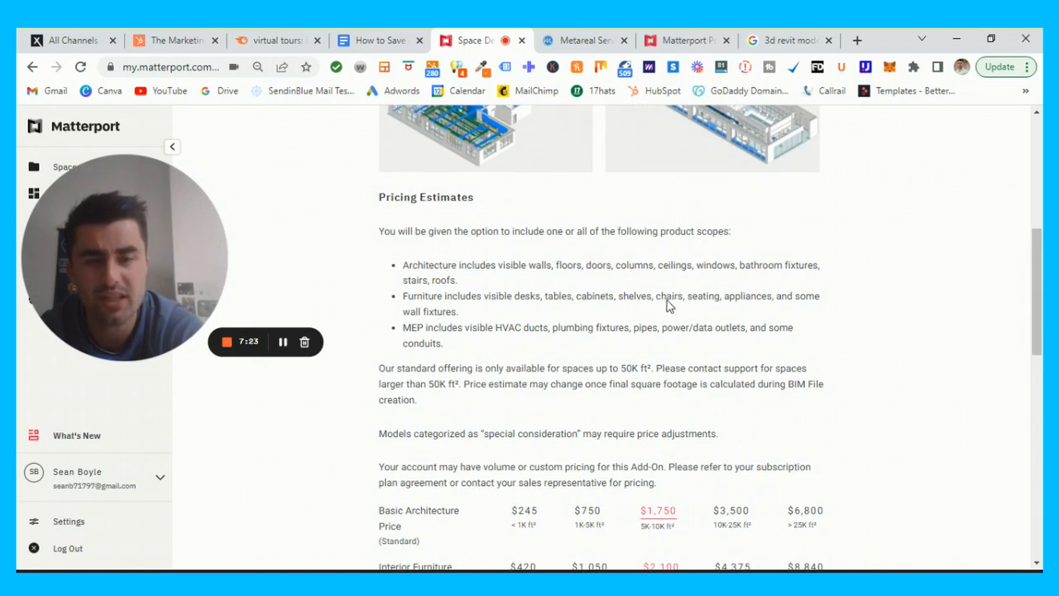
scroll(down, 3)
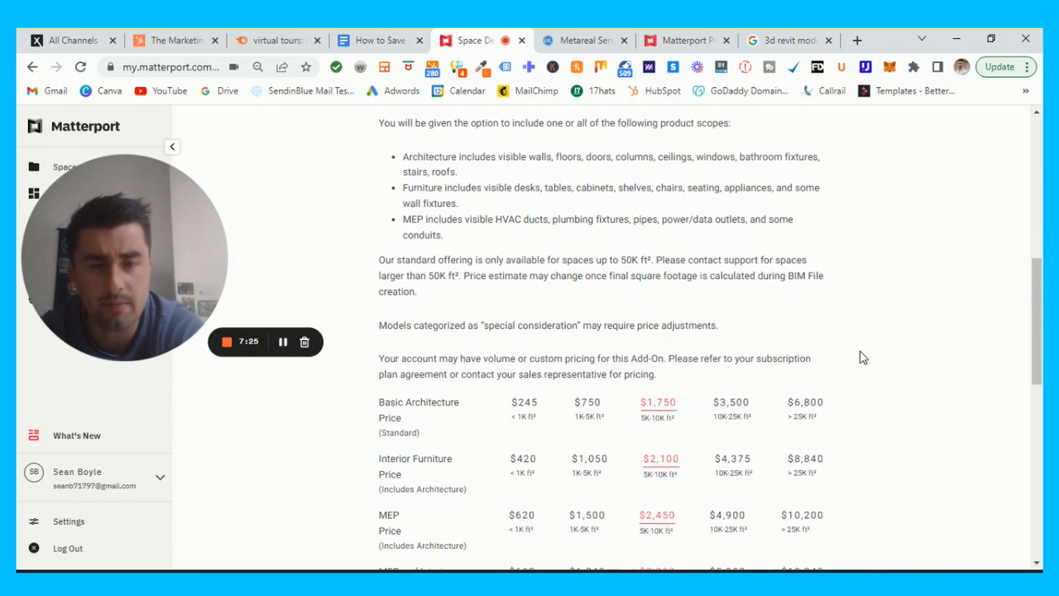
scroll(down, 3)
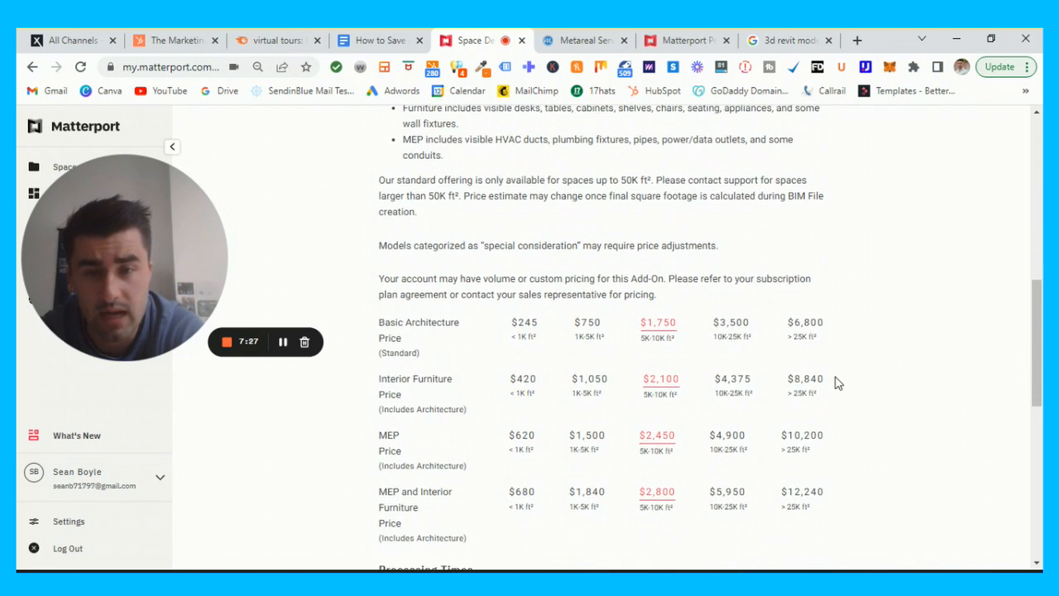
scroll(down, 3)
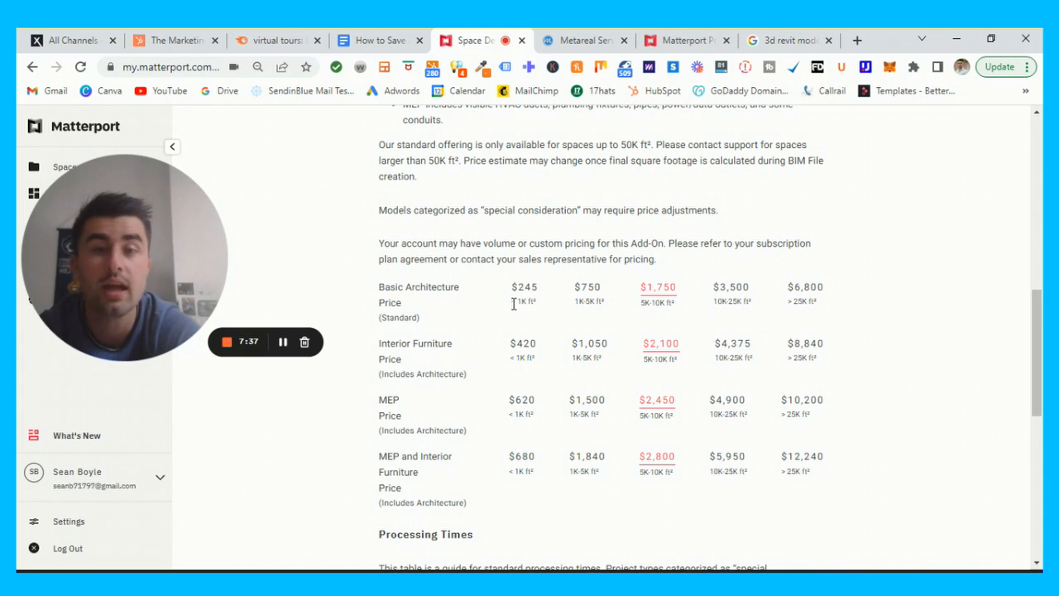
mouse_move(546, 294)
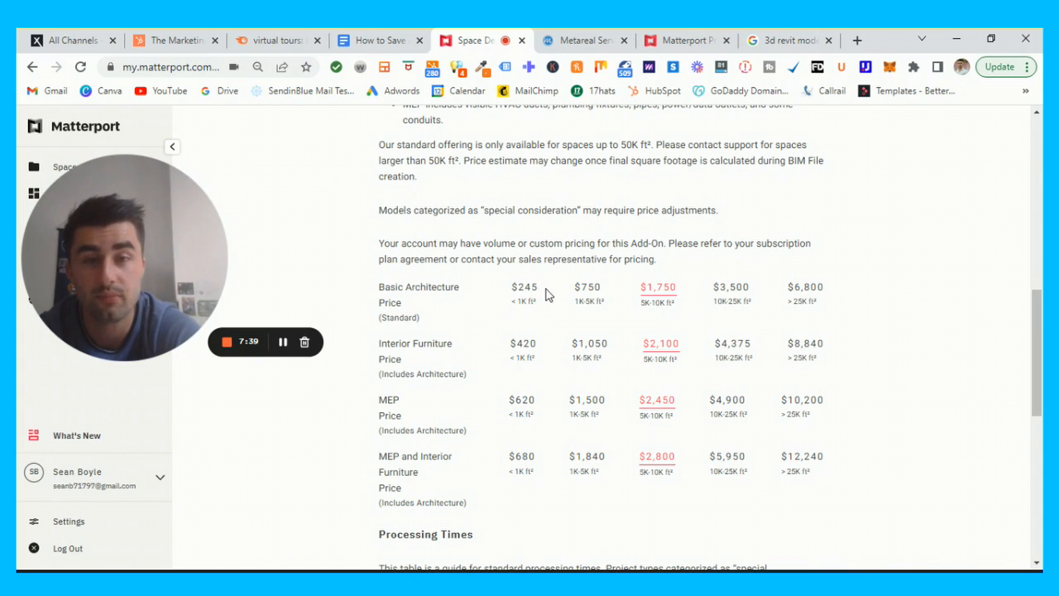
mouse_move(604, 234)
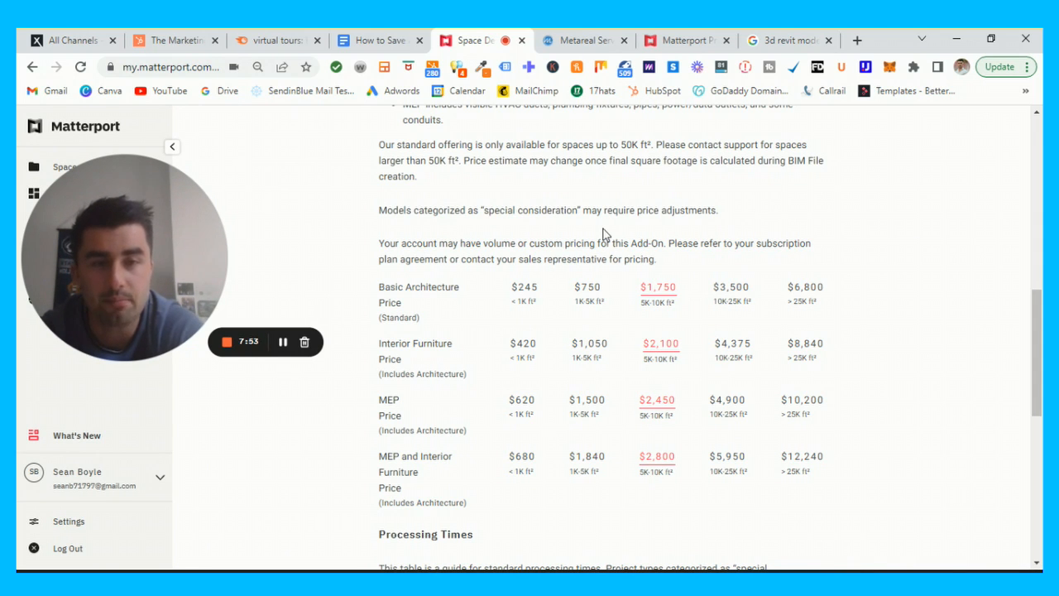
scroll(down, 3)
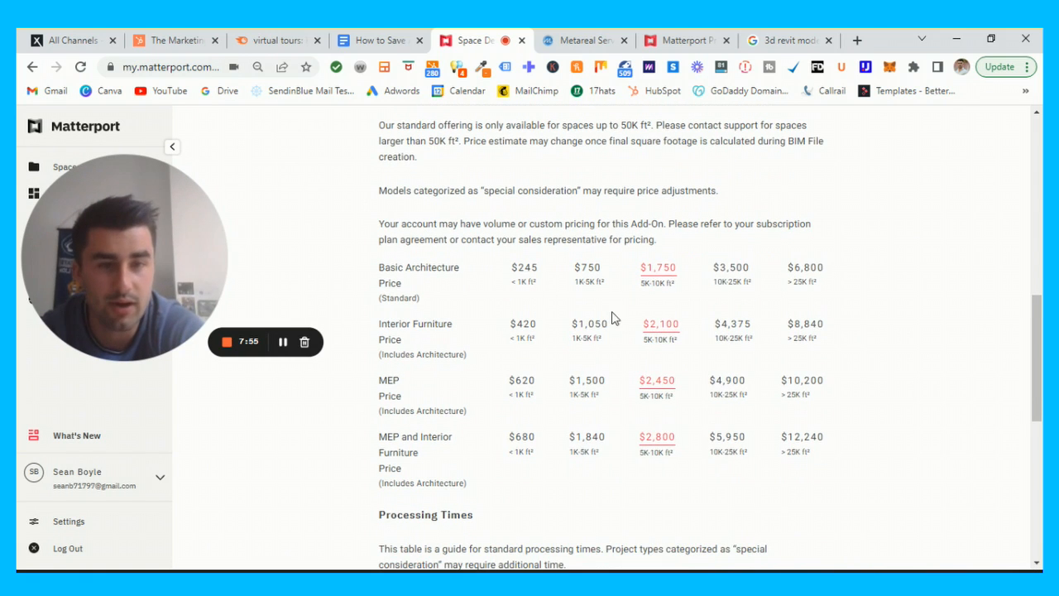
scroll(down, 3)
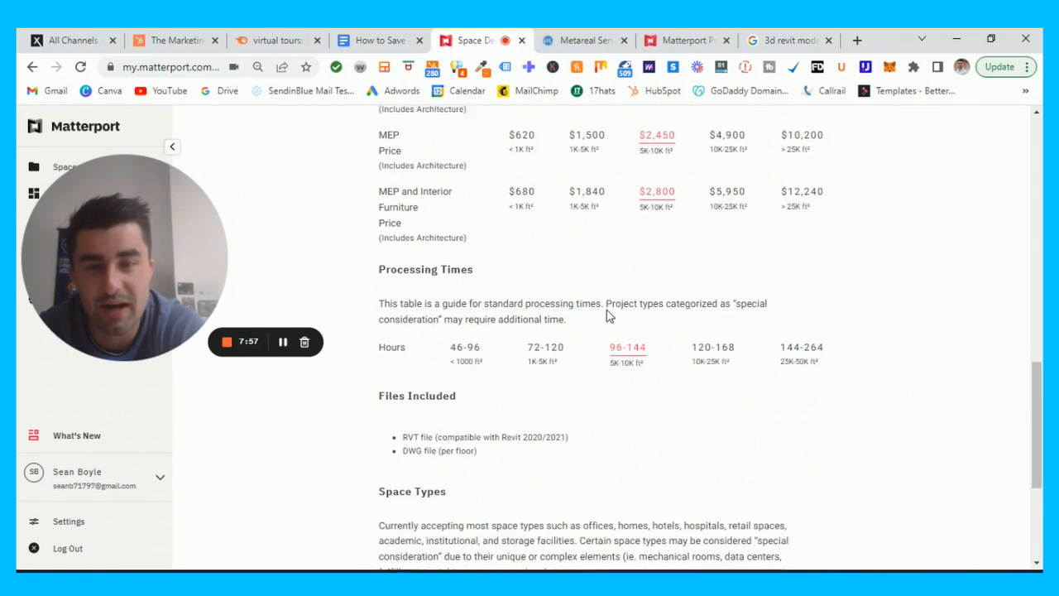
scroll(down, 3)
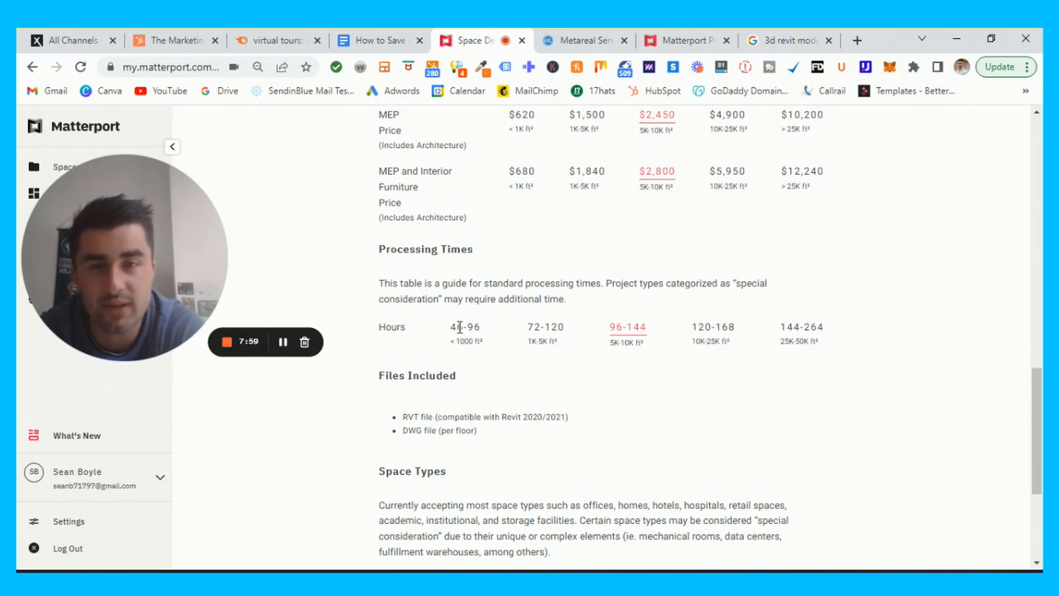
scroll(down, 3)
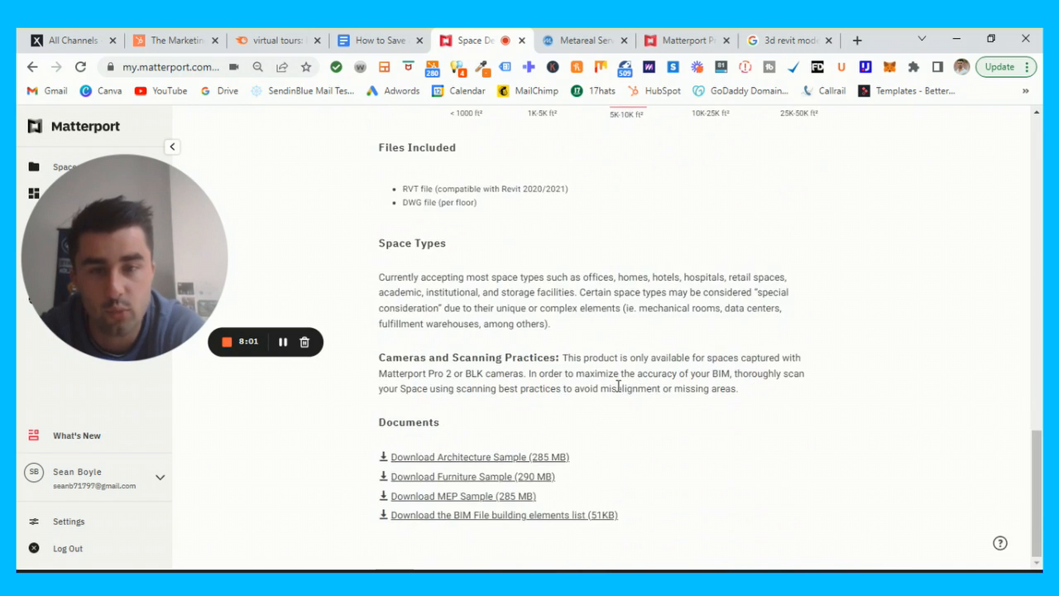
scroll(up, 3)
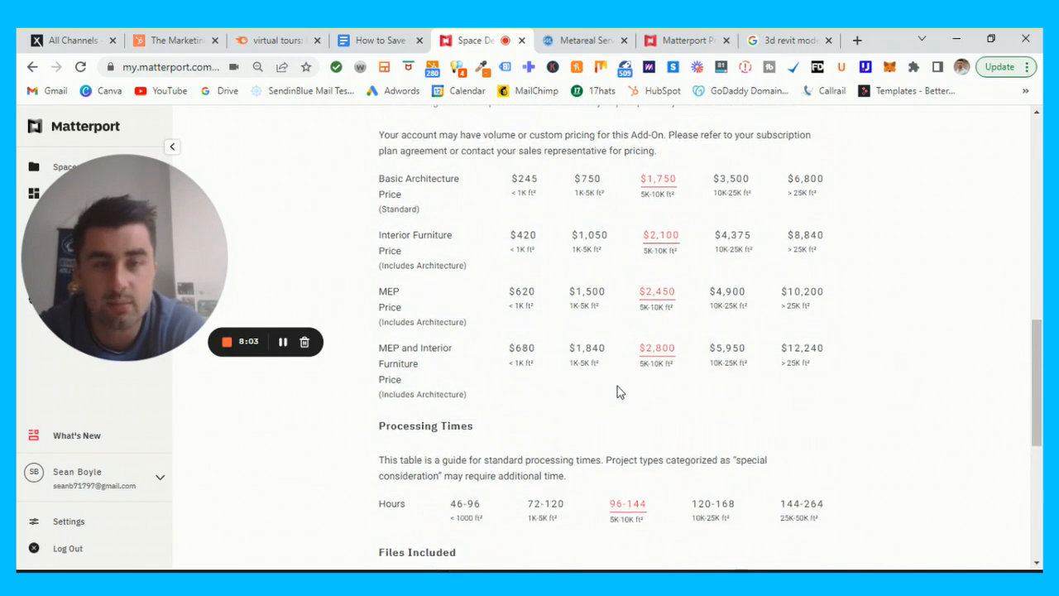
scroll(down, 3)
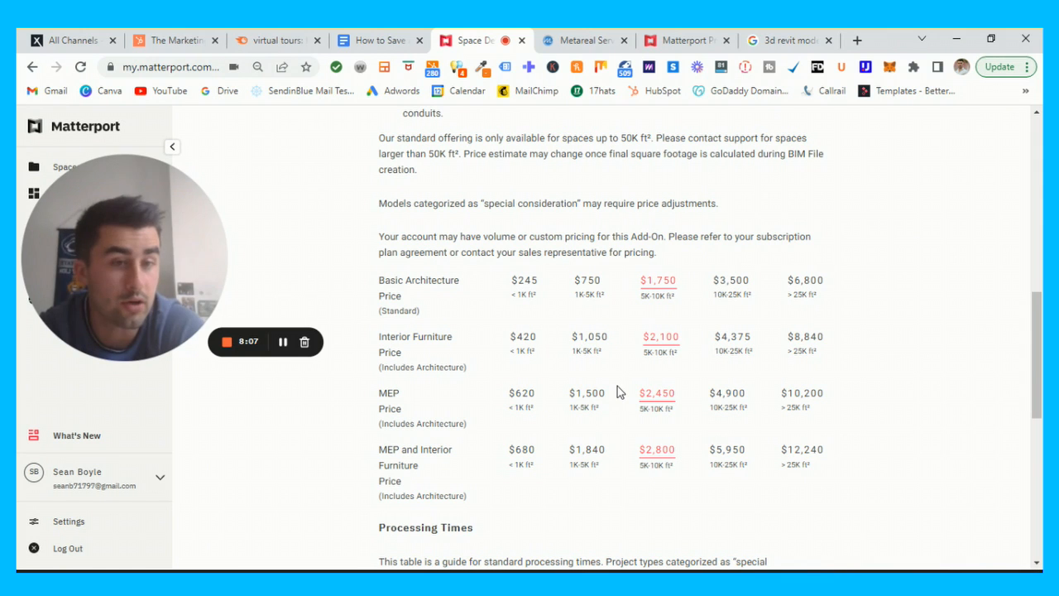
scroll(up, 3)
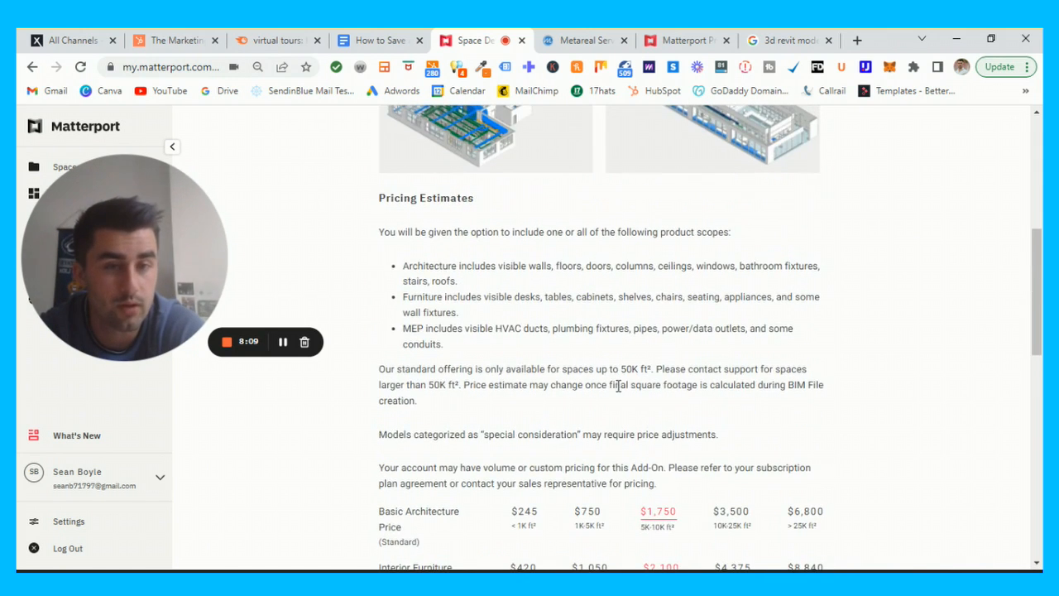
scroll(up, 3)
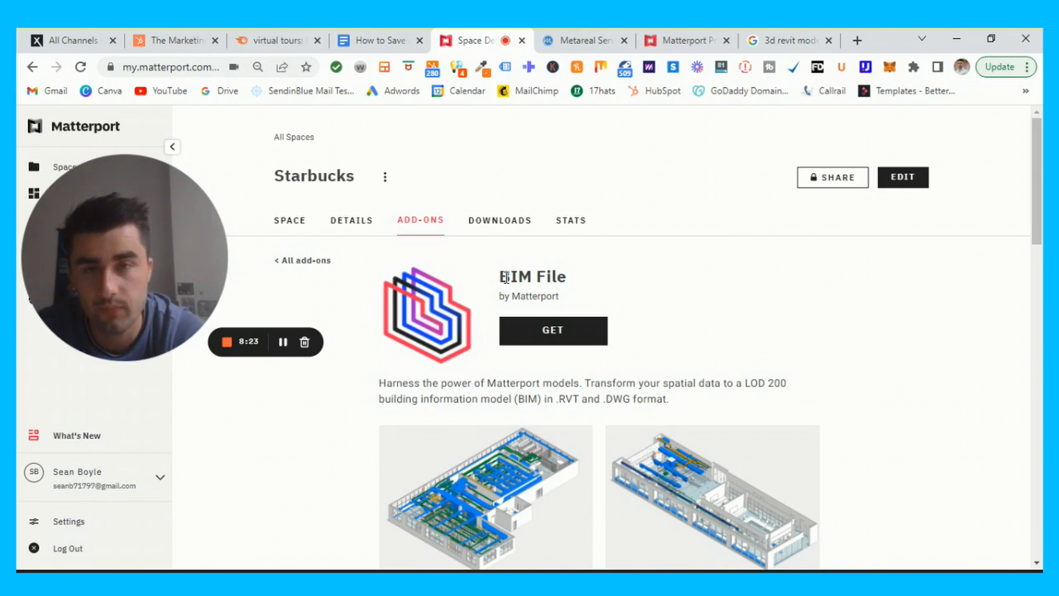
Show the outline document at its step on creating a BIM file
click(377, 39)
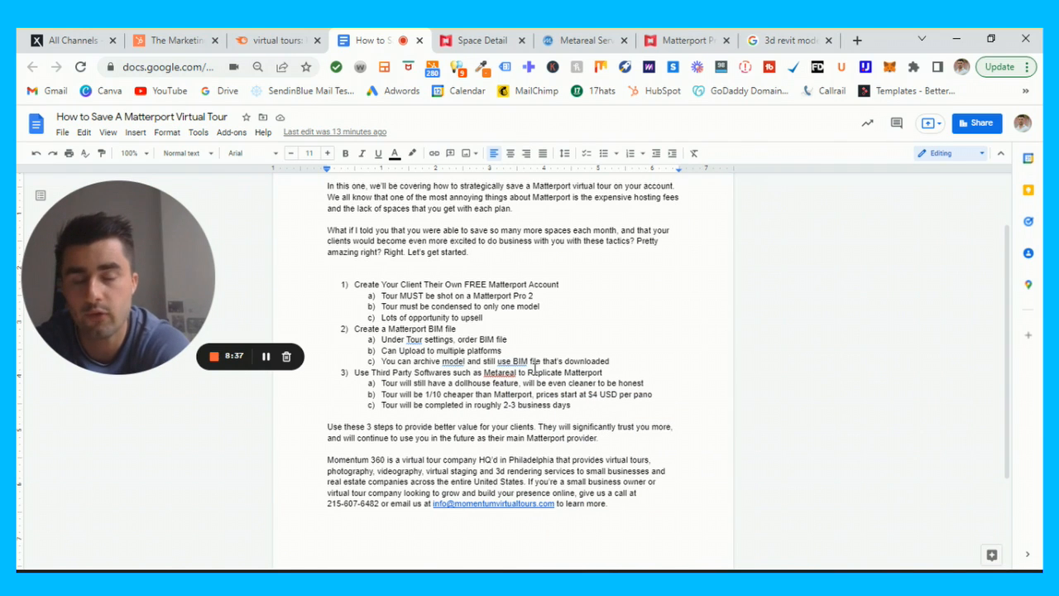
Scroll down to Metareal Services and expand the store's dollhouse model in the viewer
click(583, 40)
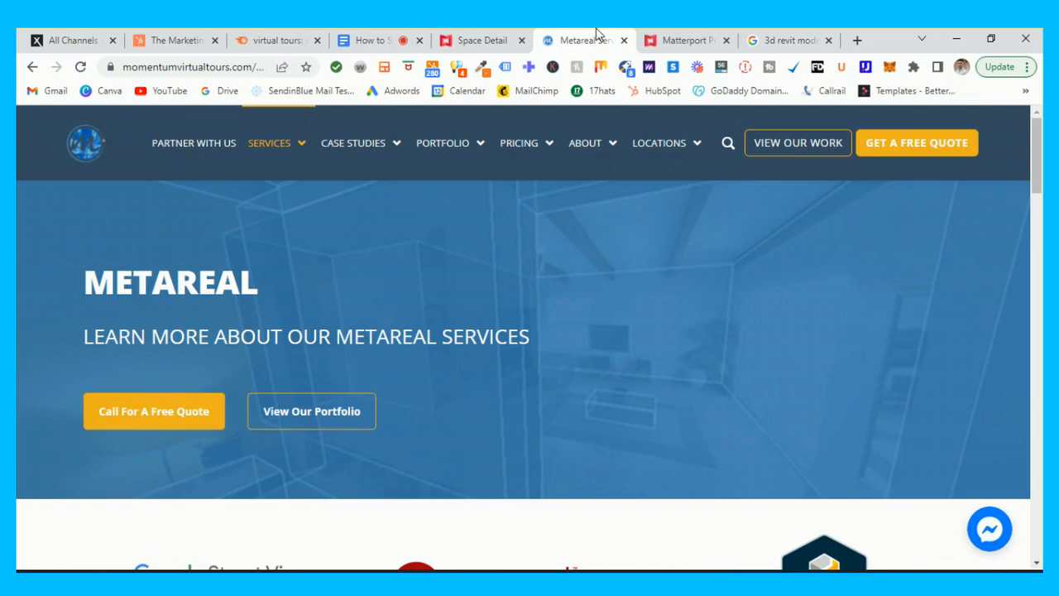
scroll(down, 3)
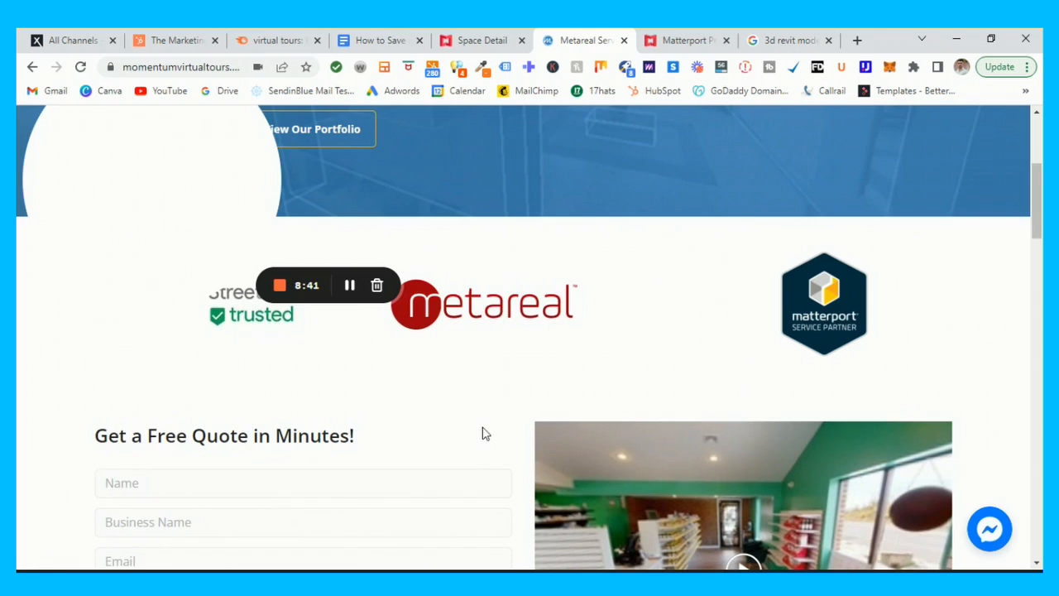
scroll(down, 3)
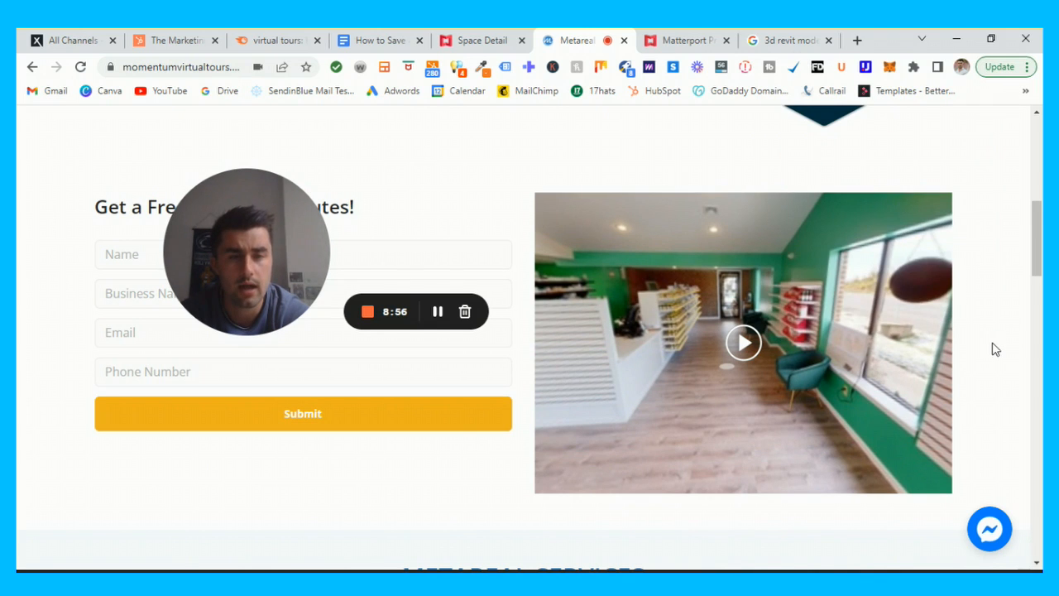
scroll(down, 3)
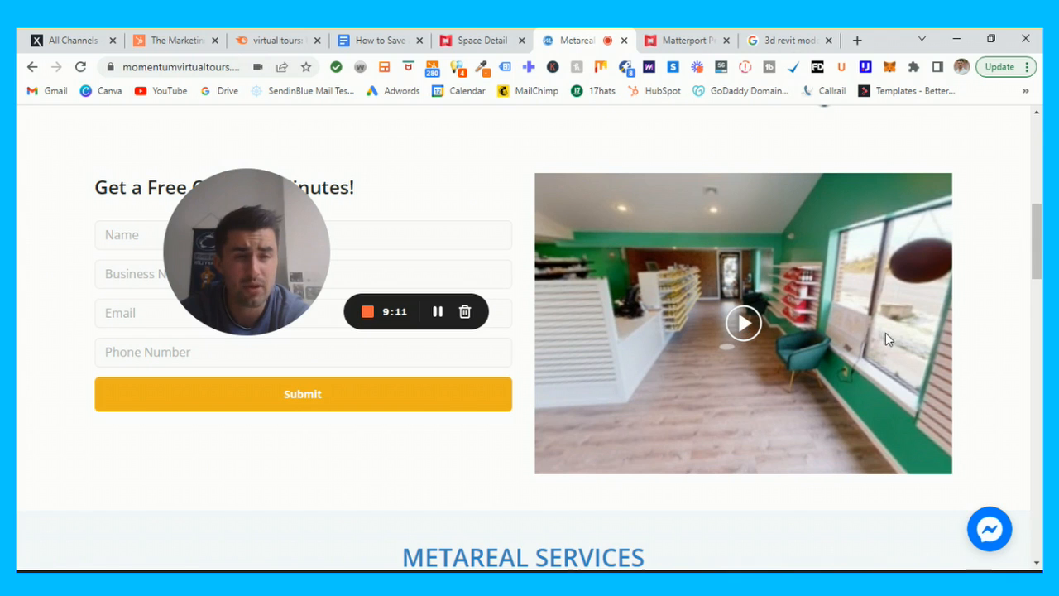
scroll(down, 3)
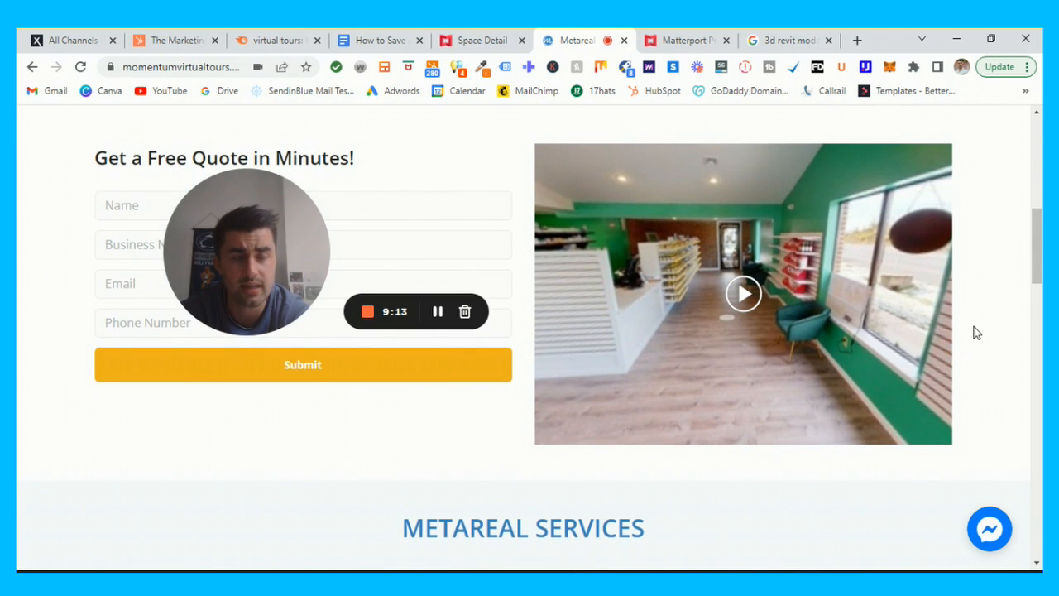
scroll(down, 3)
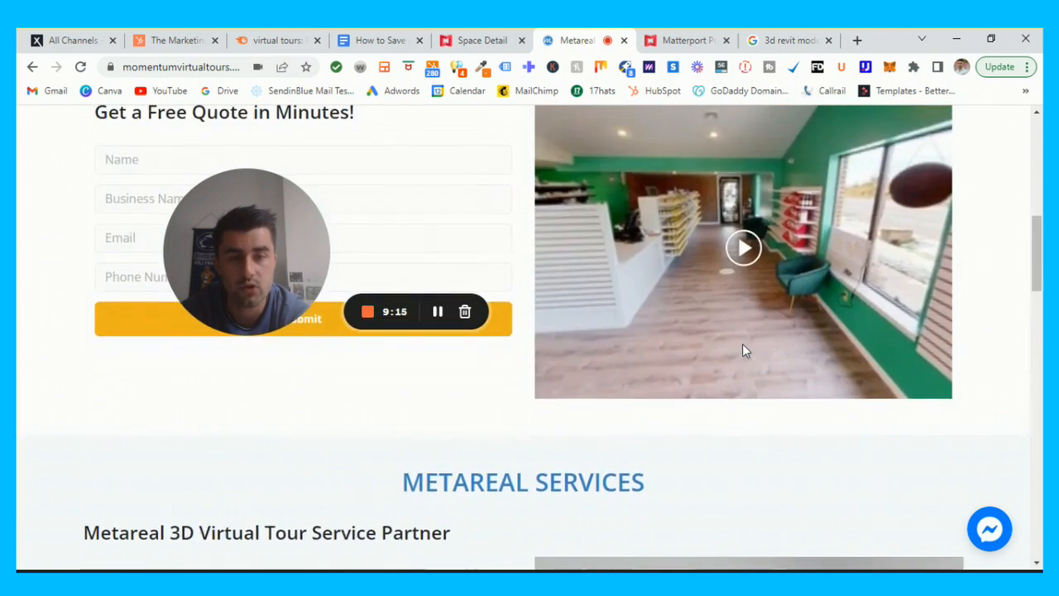
scroll(down, 3)
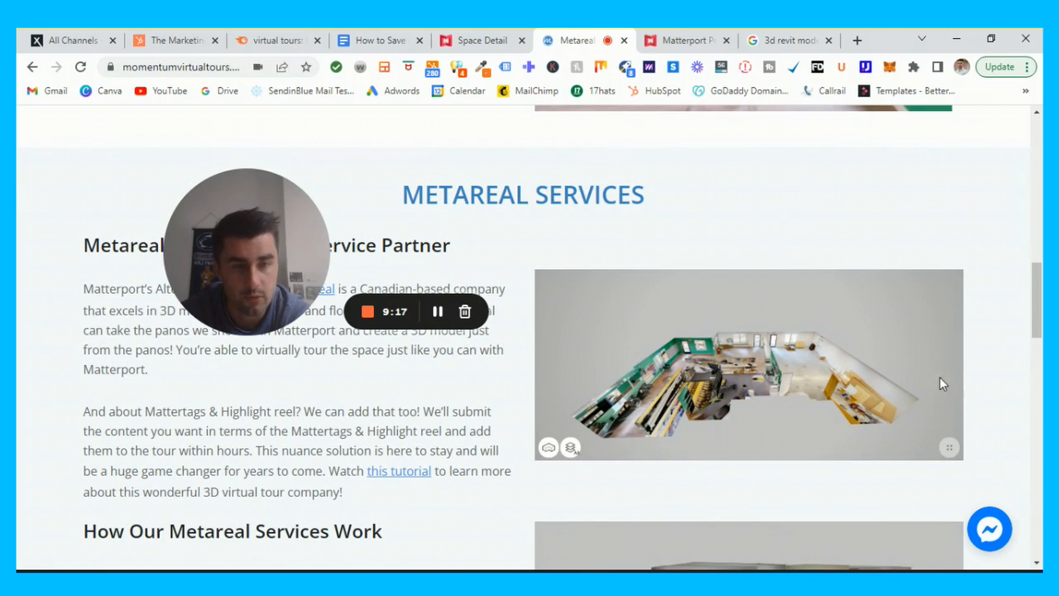
scroll(down, 3)
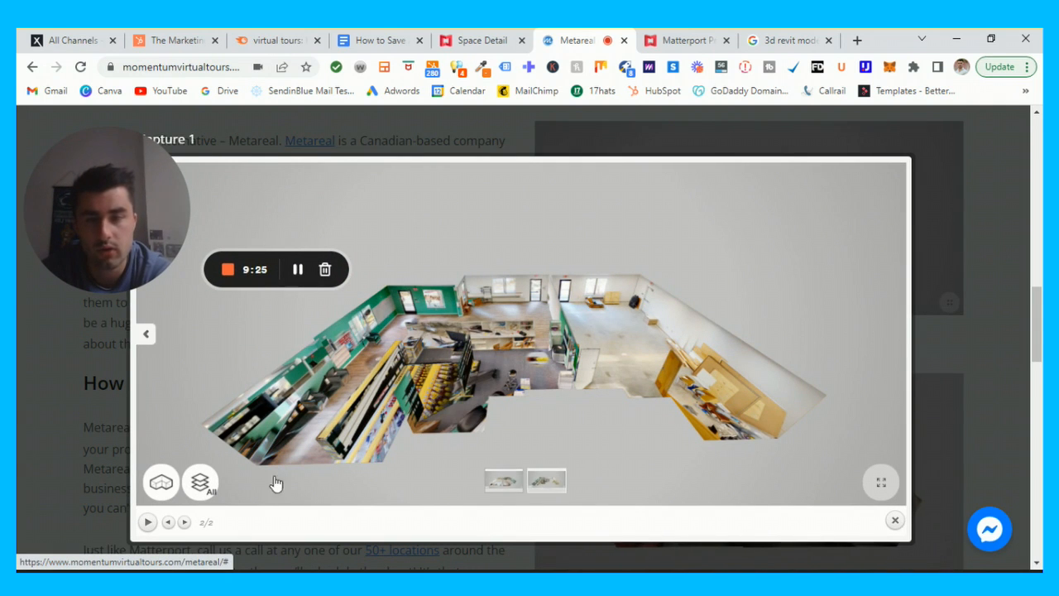
Finish viewing the Metareal dollhouse, then return to the outline's '$4 USD per pano' pricing
click(161, 482)
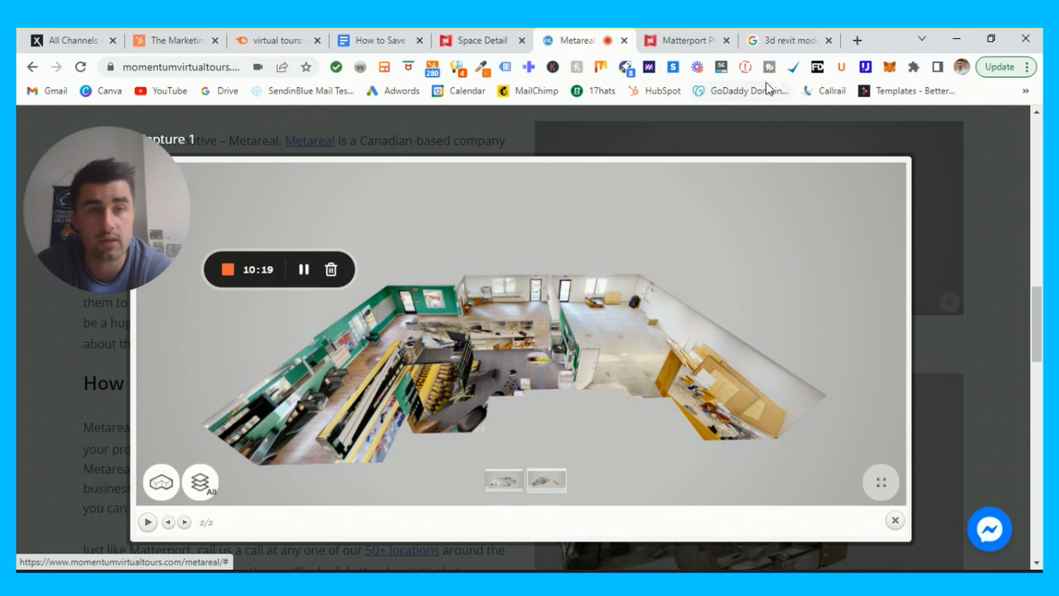
click(379, 40)
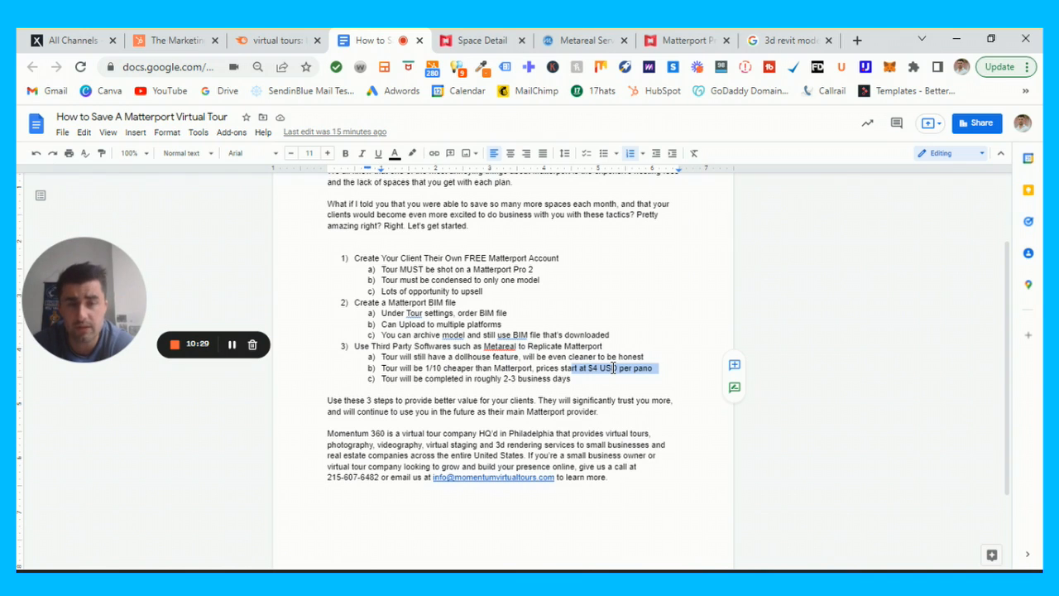
Go back to the Metareal Services tab showing the enlarged store dollhouse model
click(169, 67)
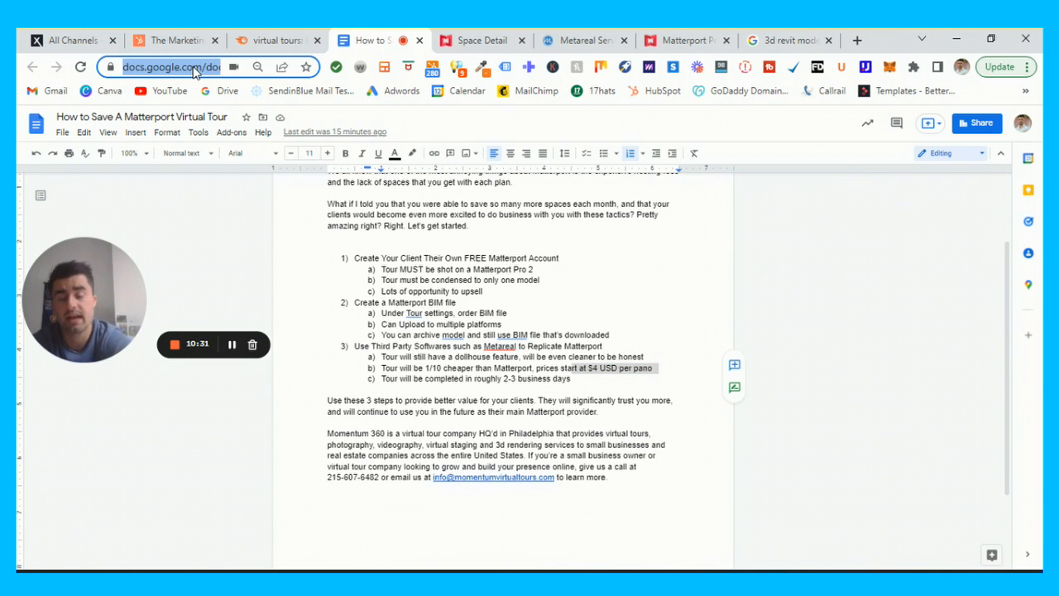
click(584, 40)
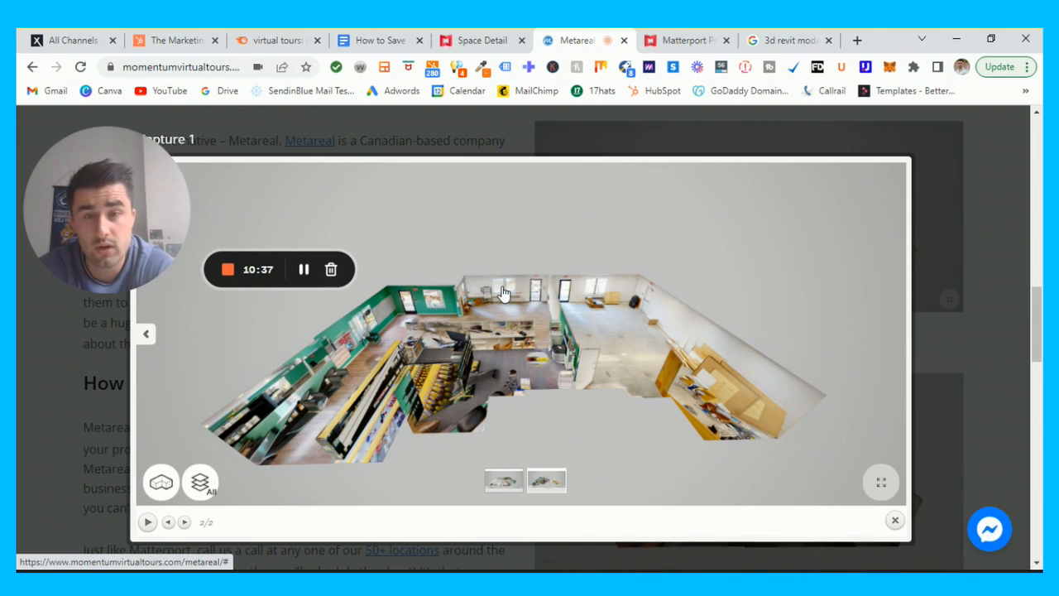
mouse_move(728, 380)
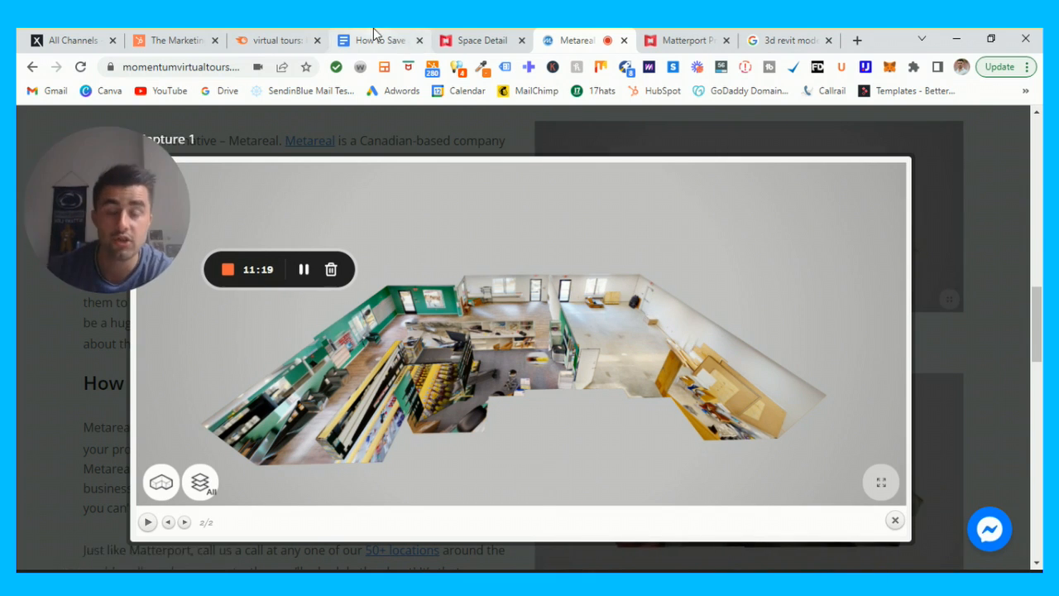
Return to the 'How to Save A Matterport Virtual Tour' Google Docs tab
click(380, 39)
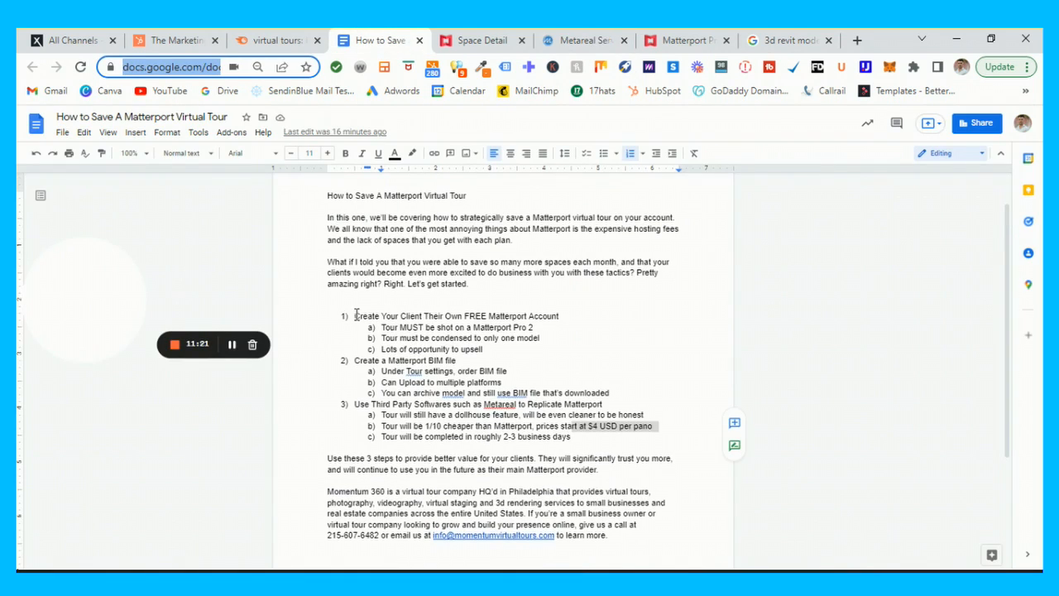